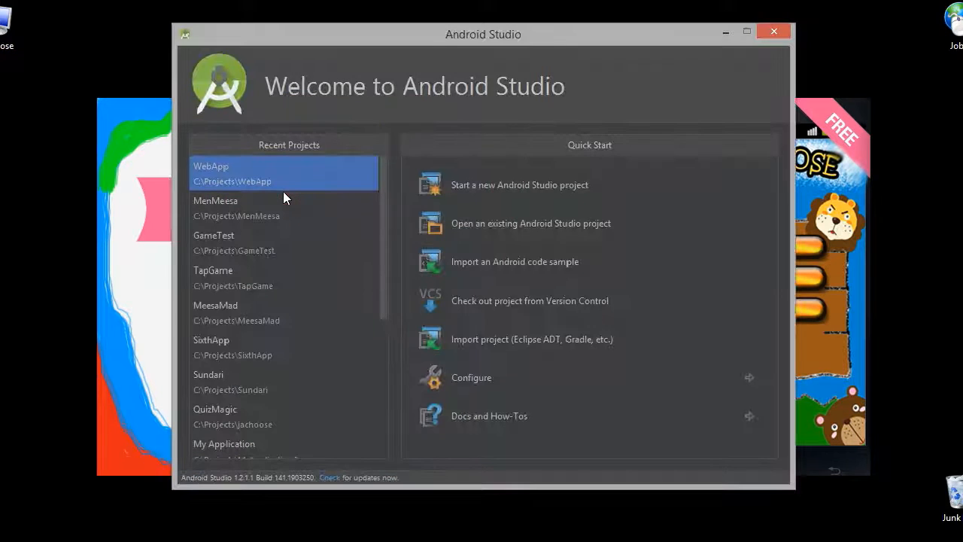
mouse_move(517, 198)
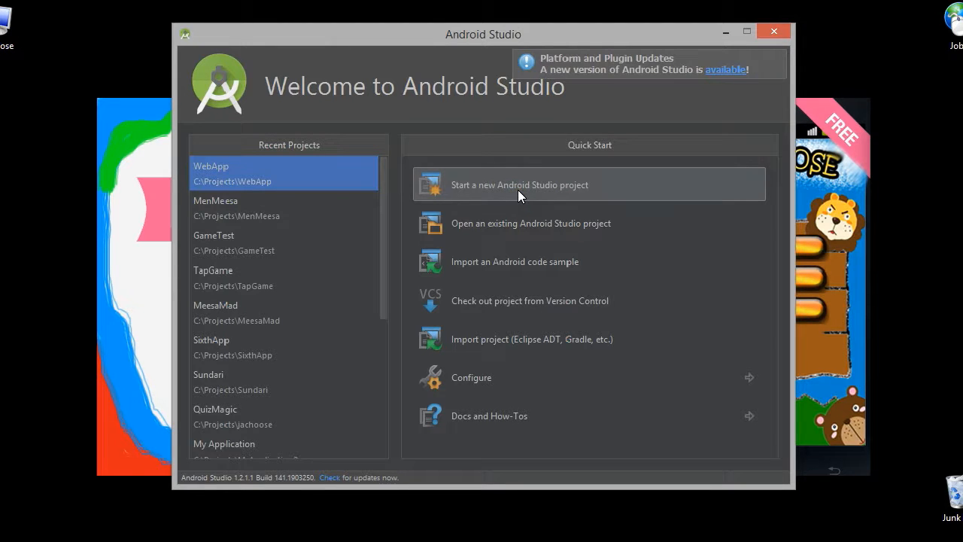
click(519, 185)
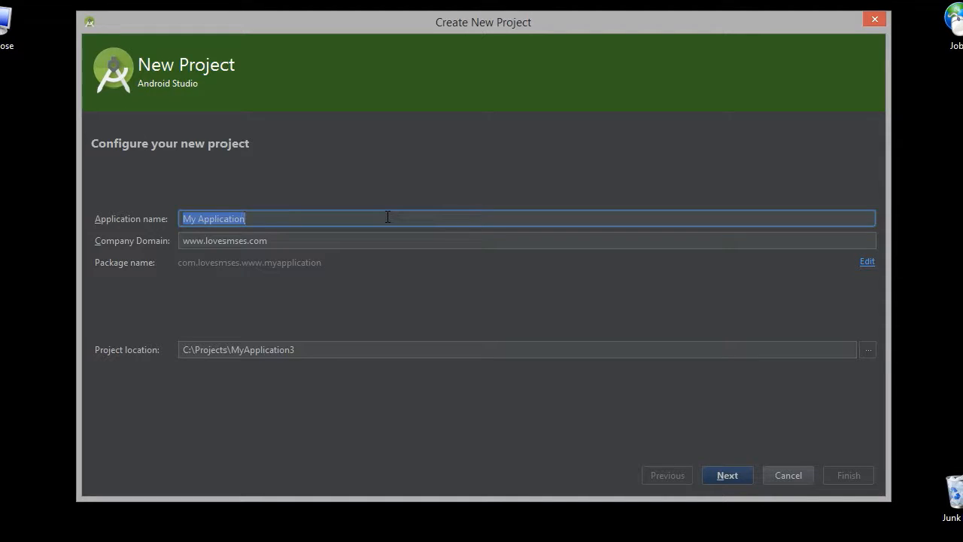
text(LoveSMSes)
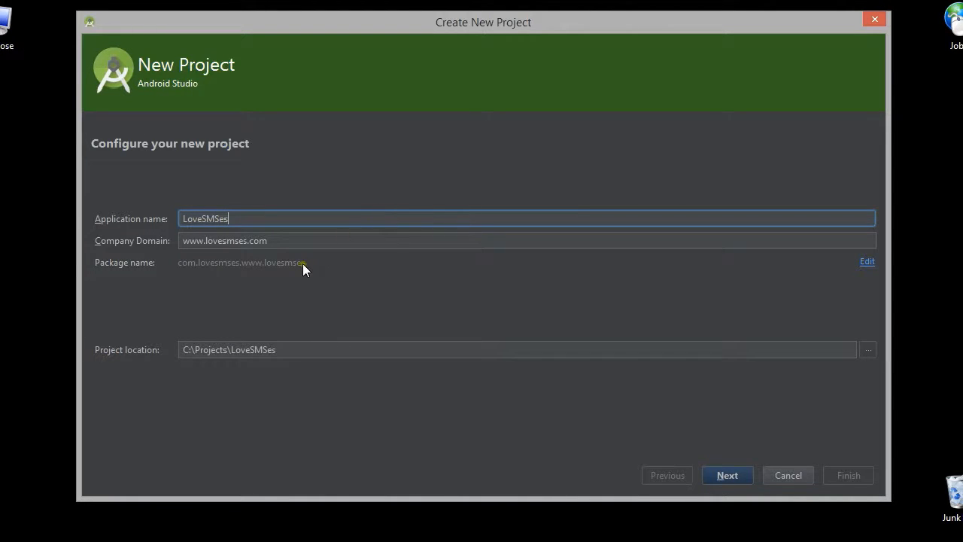
mouse_move(217, 256)
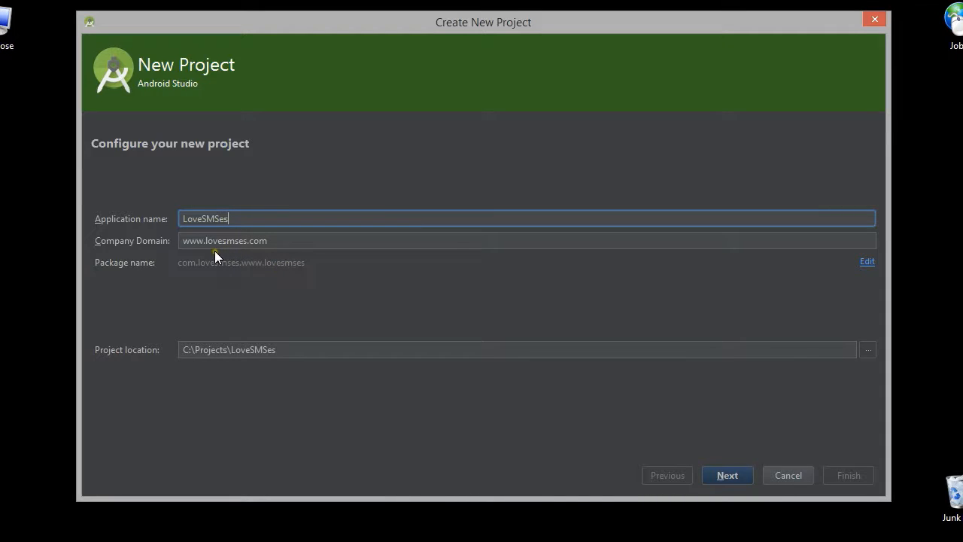
mouse_move(278, 258)
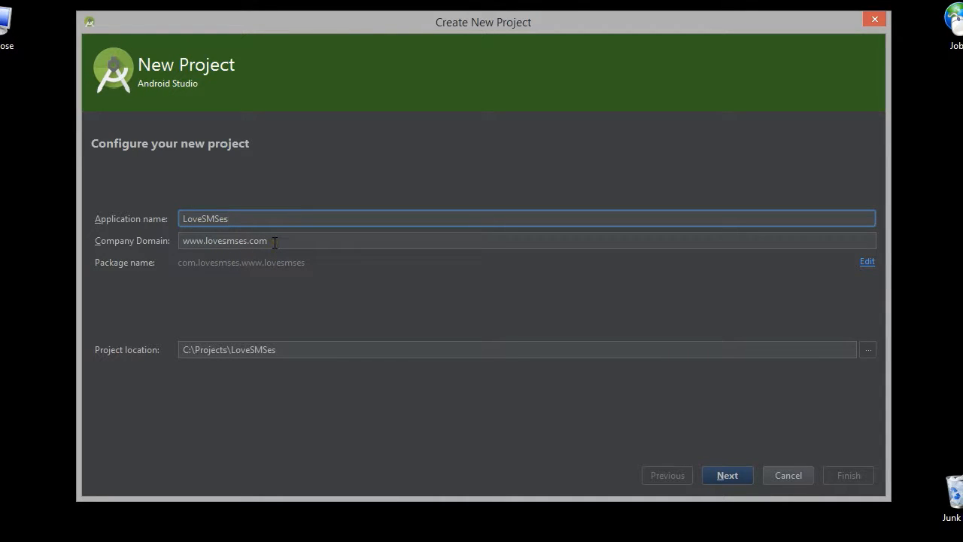
click(273, 241)
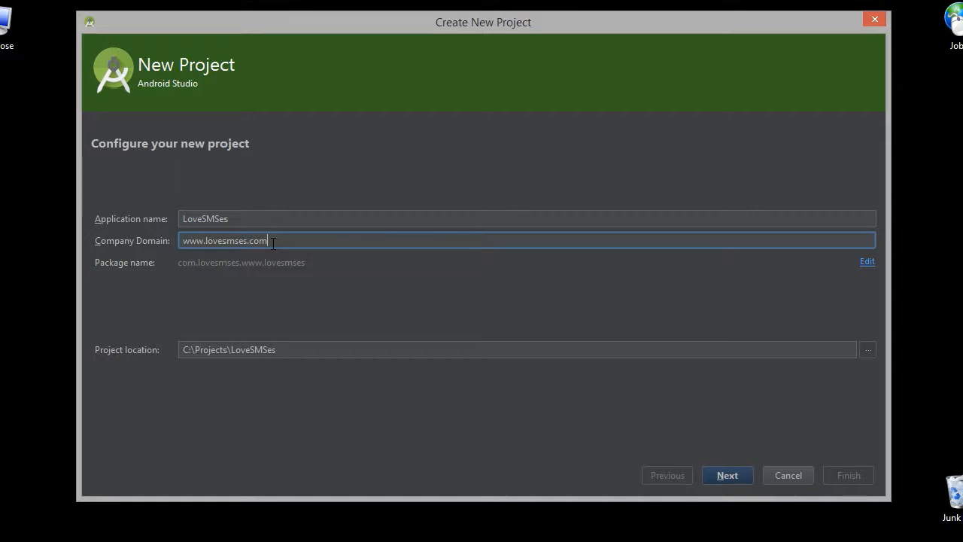
mouse_move(439, 240)
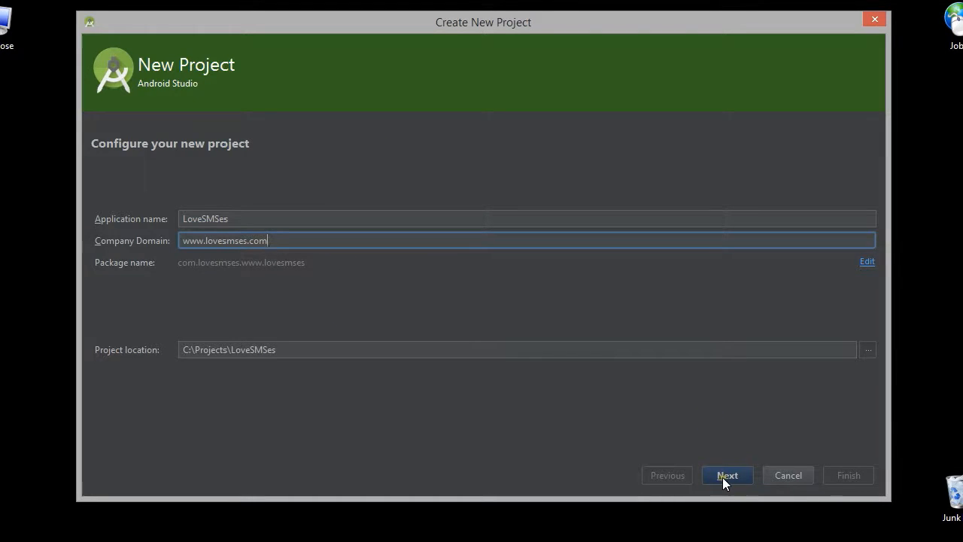
click(727, 474)
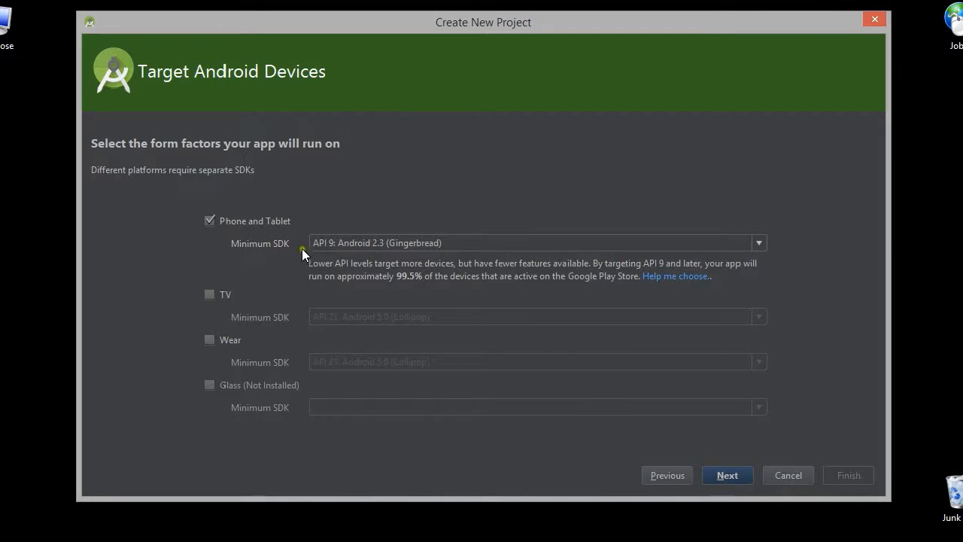
mouse_move(404, 254)
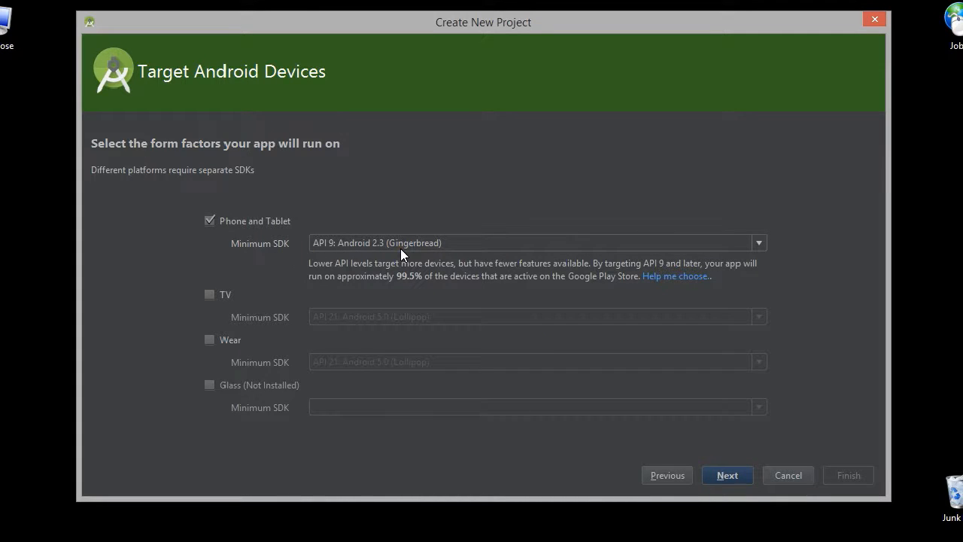
mouse_move(622, 397)
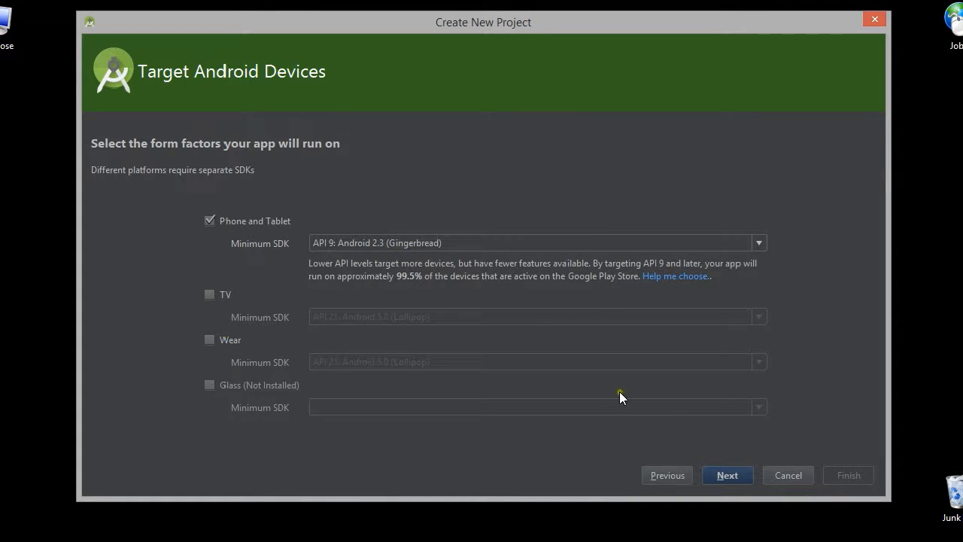
- Accept the phone and tablet device targets and continue to the activity templates
click(726, 475)
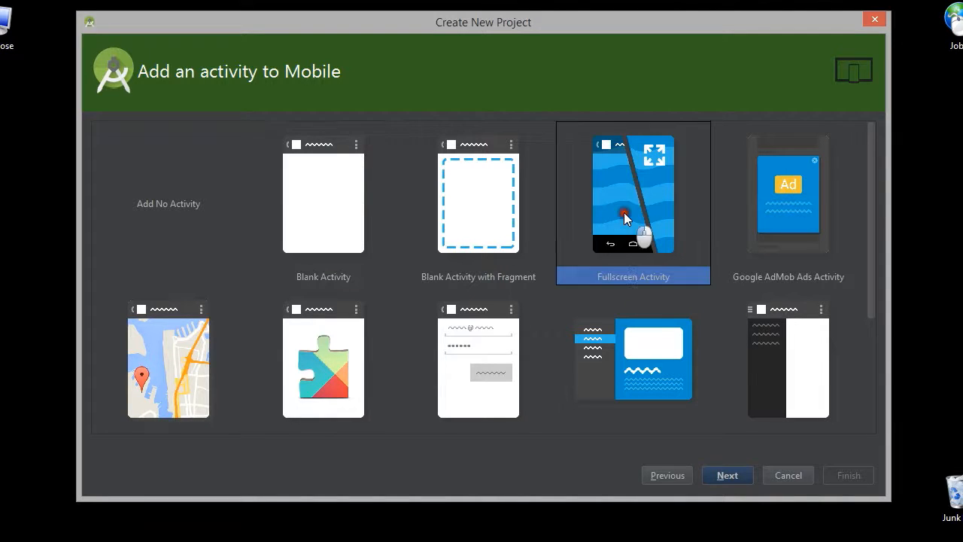
mouse_move(626, 218)
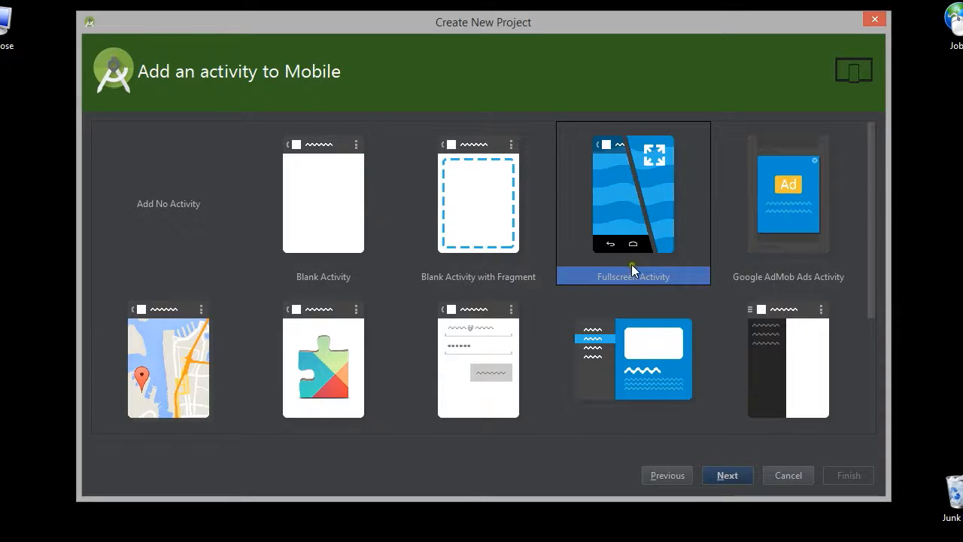
- Rename the fullscreen activity to HomeActivity (layout activity_home) and finish the wizard
click(726, 474)
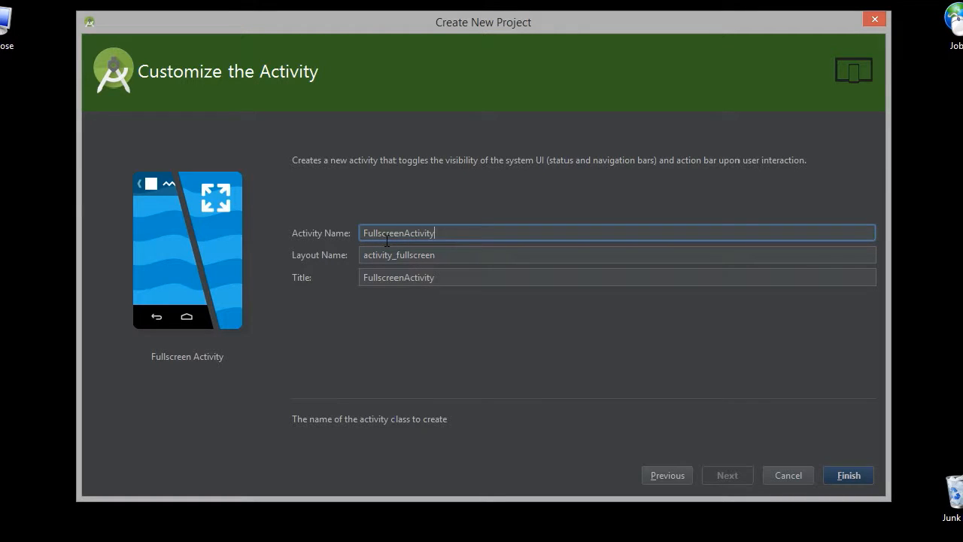
mouse_move(434, 325)
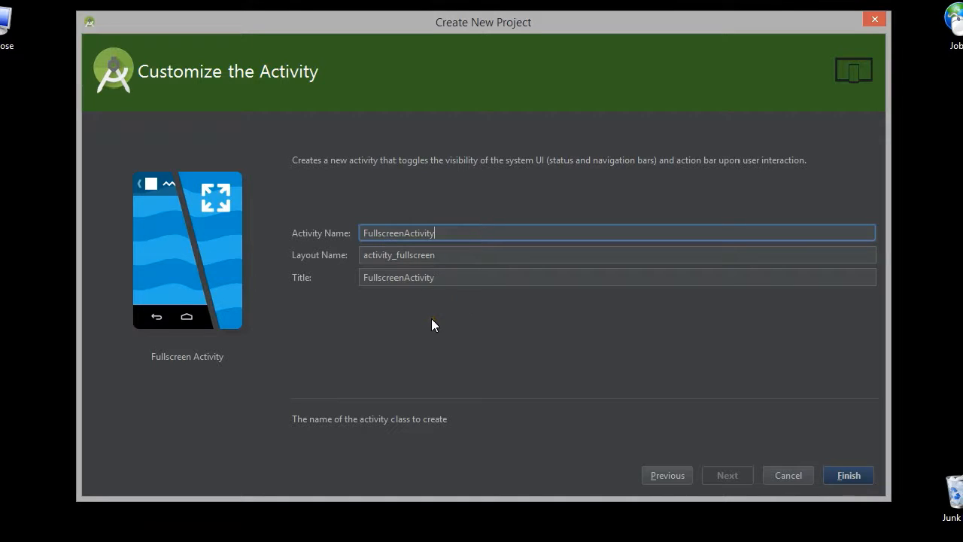
text(HomeActi)
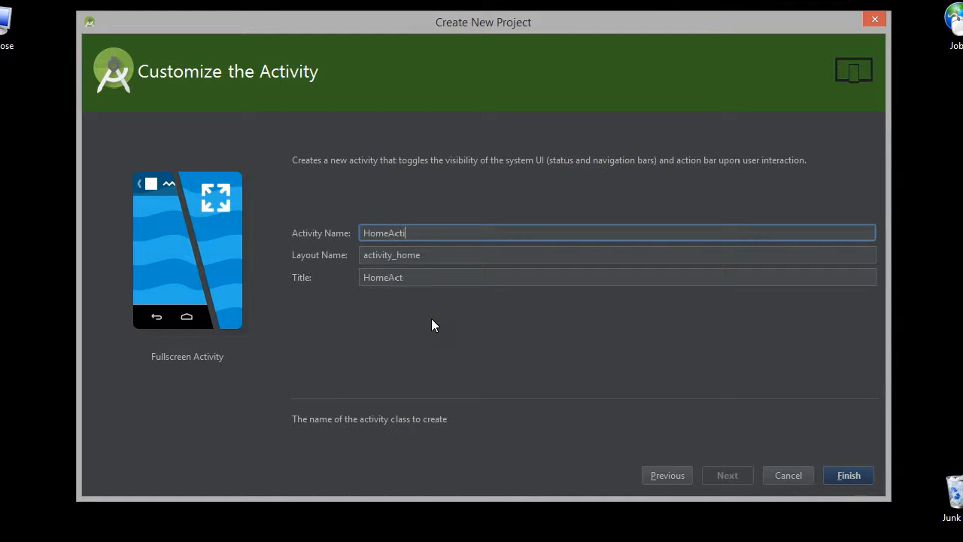
text(vity)
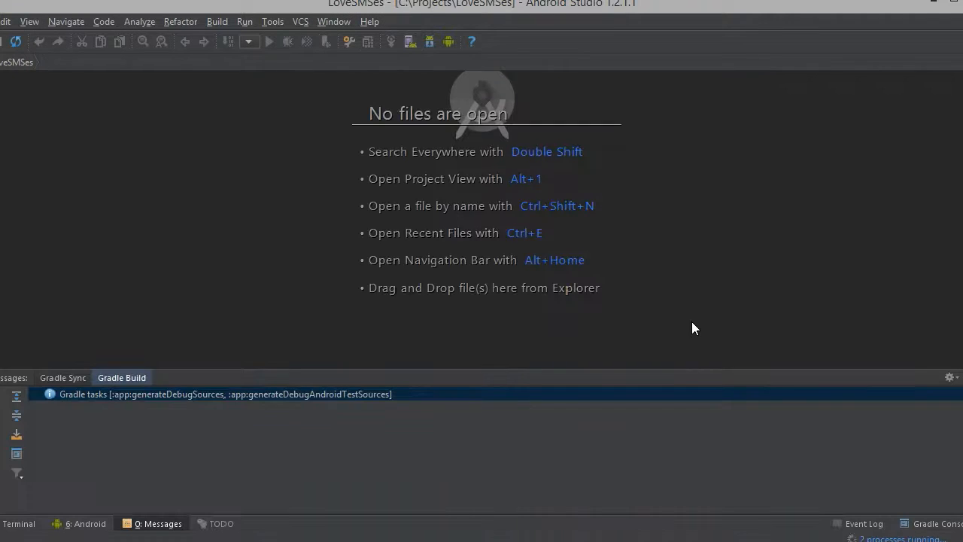
- Delete fullscreen_content from activity_home.xml in Design, checking the XML source afterwards
double_click(96, 186)
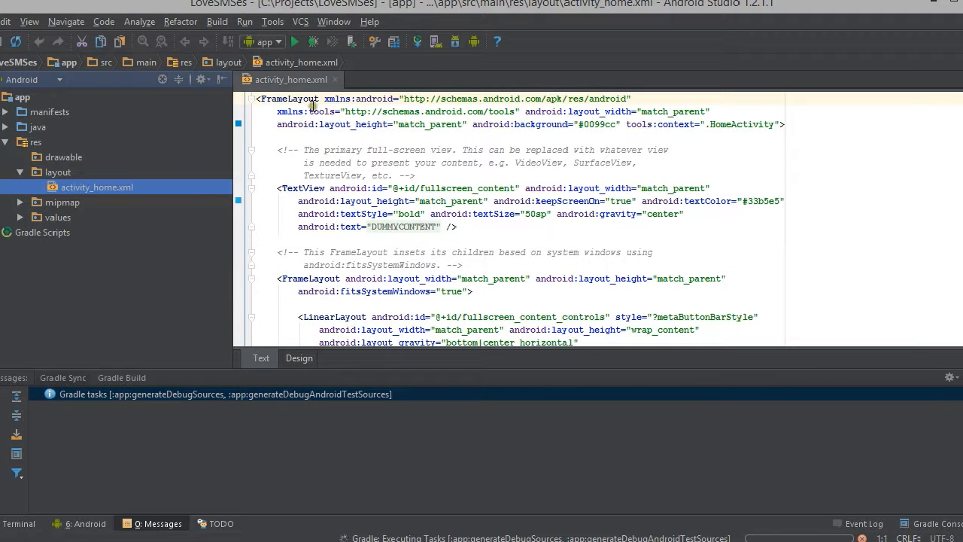
click(297, 357)
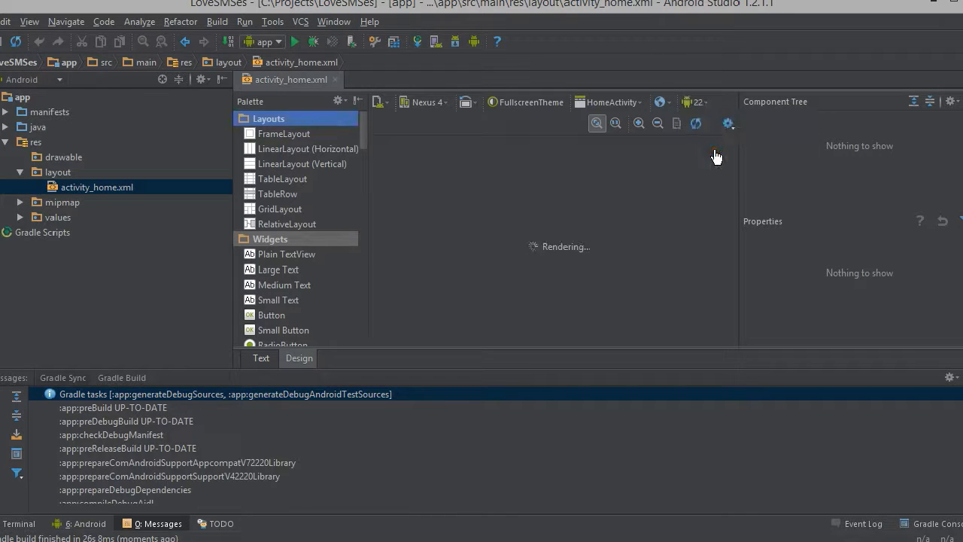
mouse_move(662, 189)
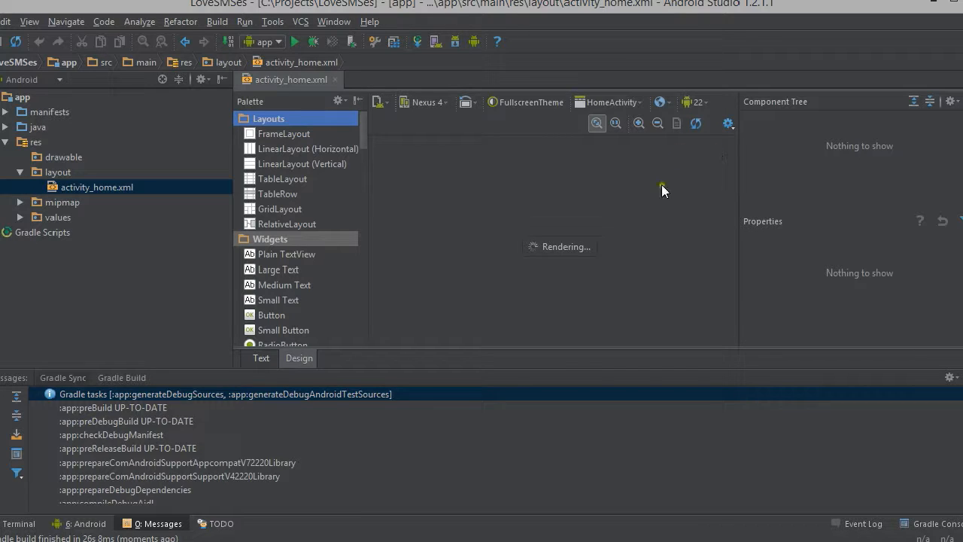
mouse_move(601, 240)
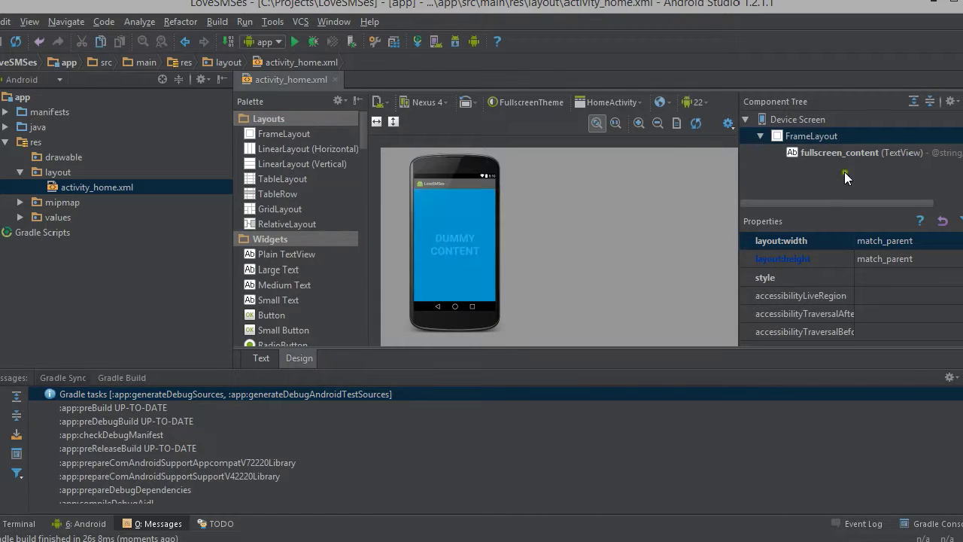
click(843, 152)
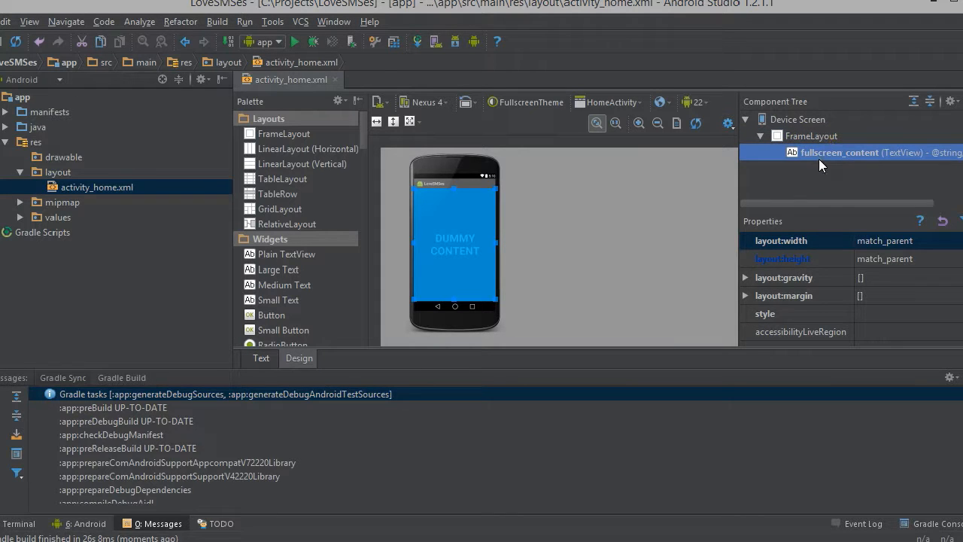
click(811, 136)
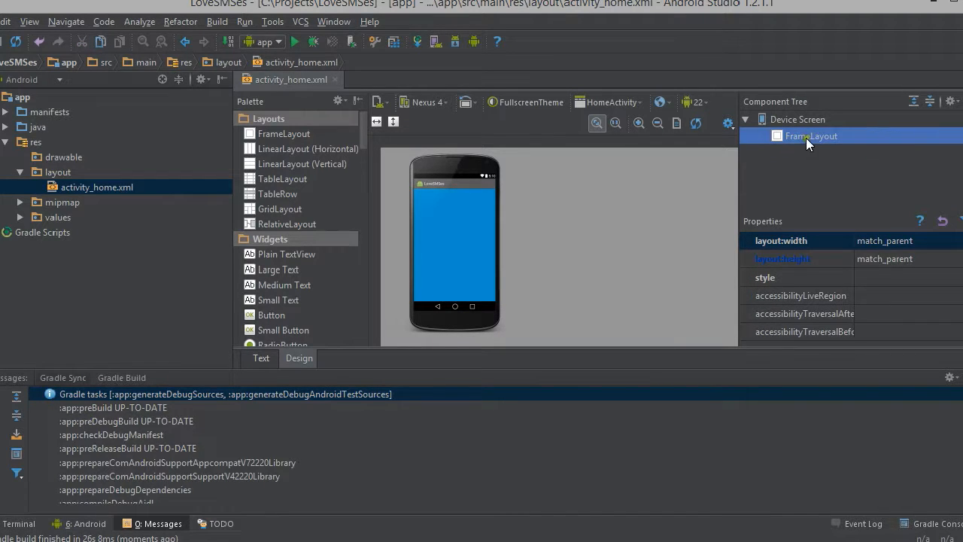
mouse_move(476, 242)
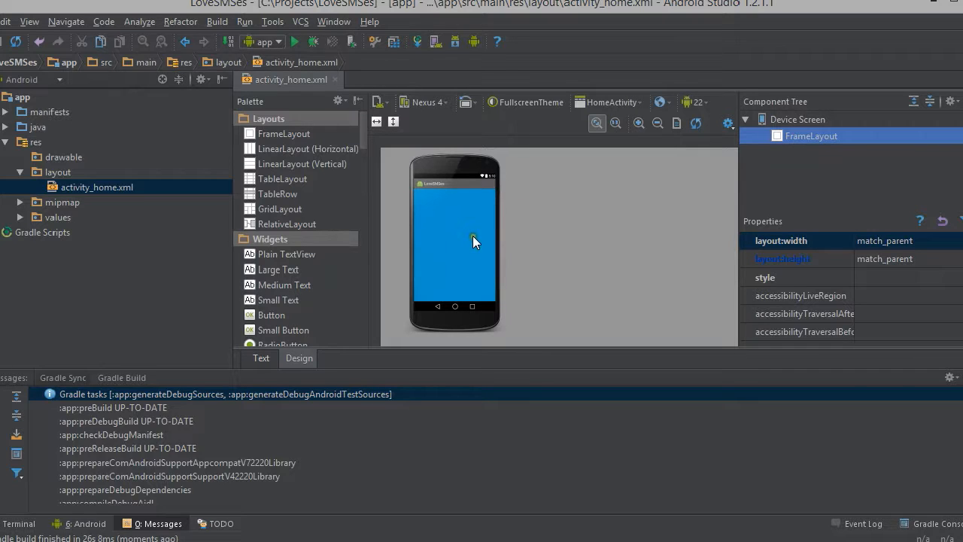
mouse_move(412, 306)
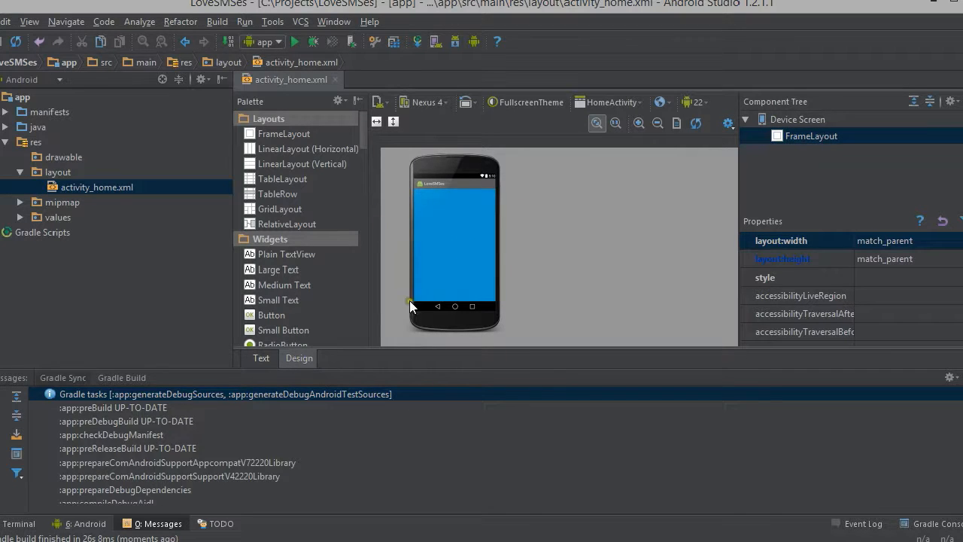
click(261, 358)
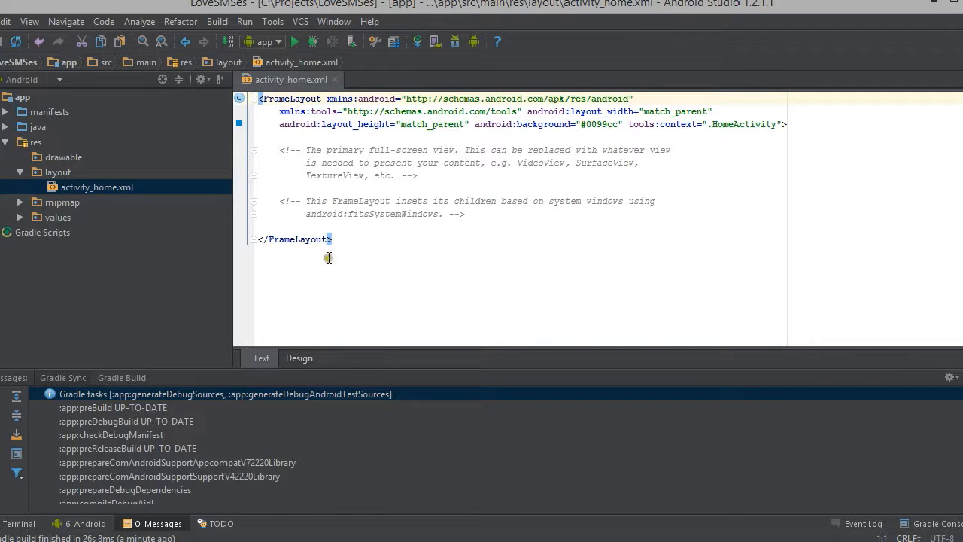
click(298, 358)
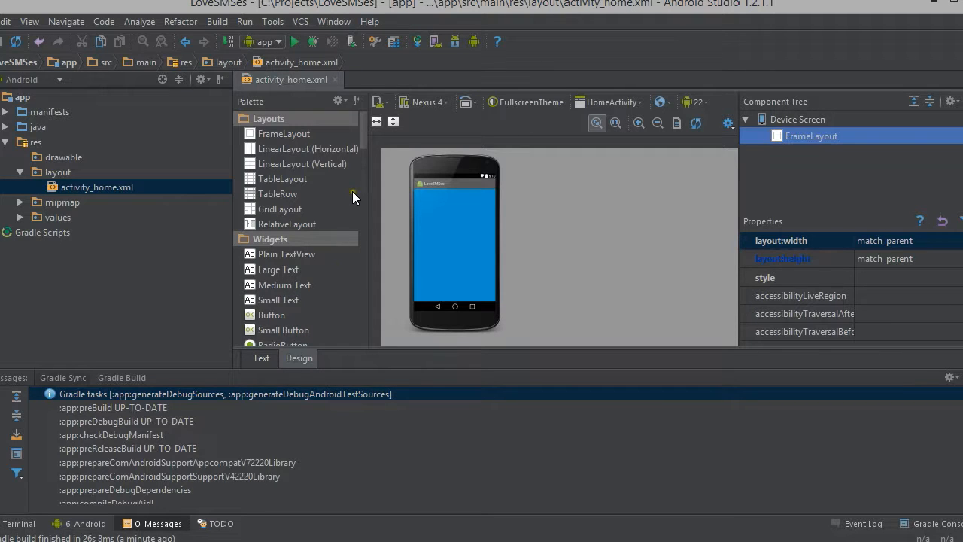
- Zoom the preview and set the WebView's layout width and height to fill_parent
scroll(down, 3)
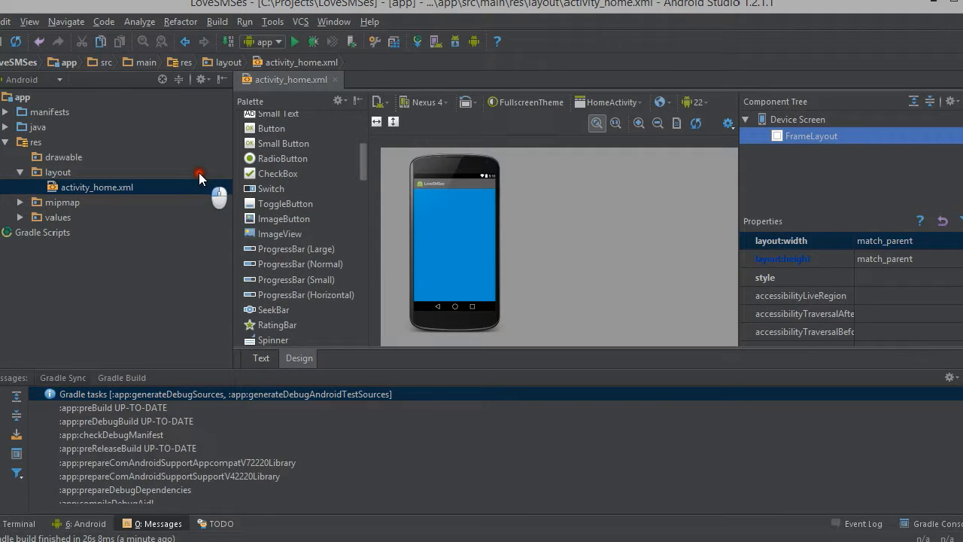
scroll(down, 3)
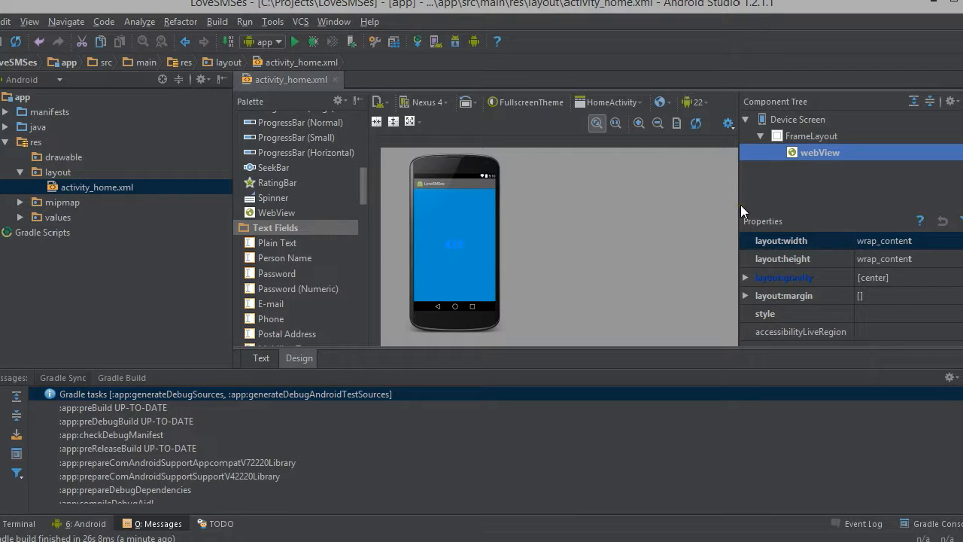
click(638, 123)
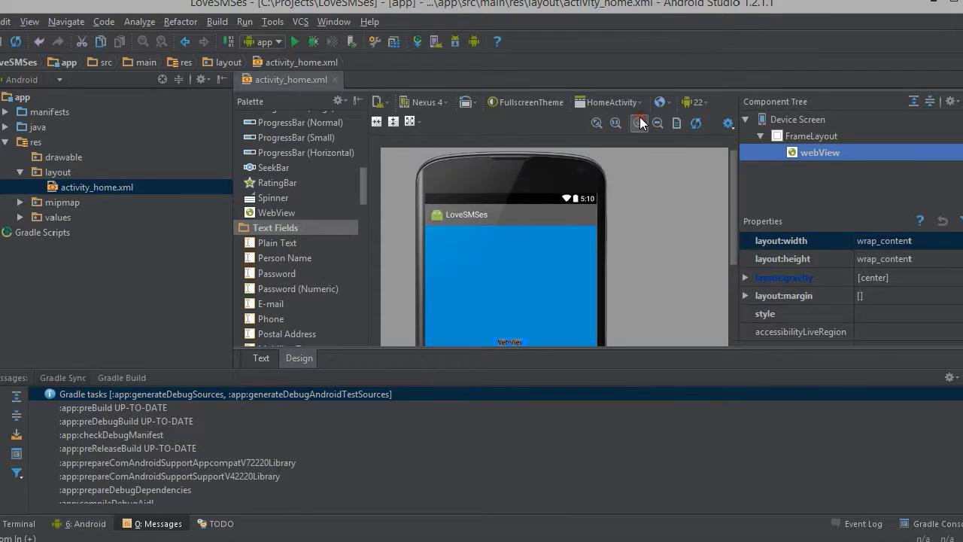
click(638, 122)
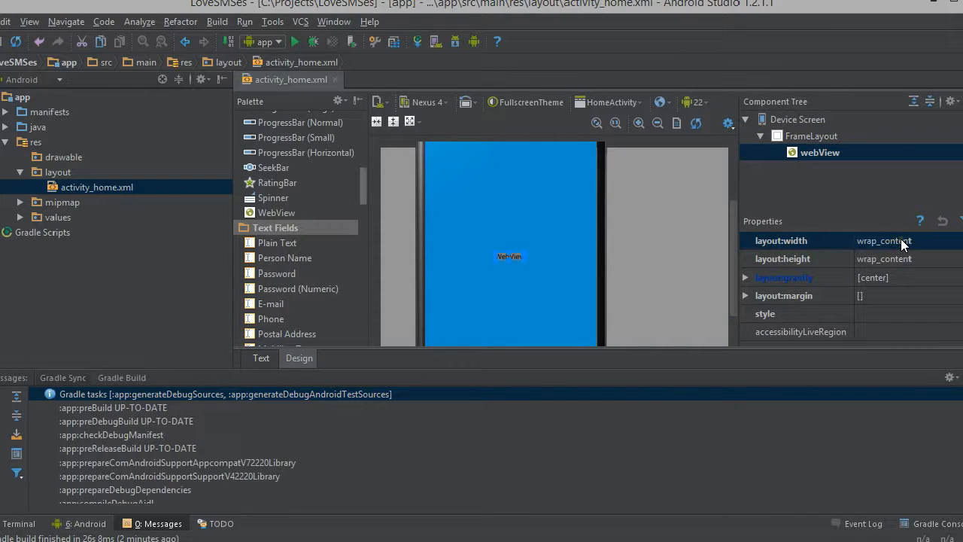
click(903, 240)
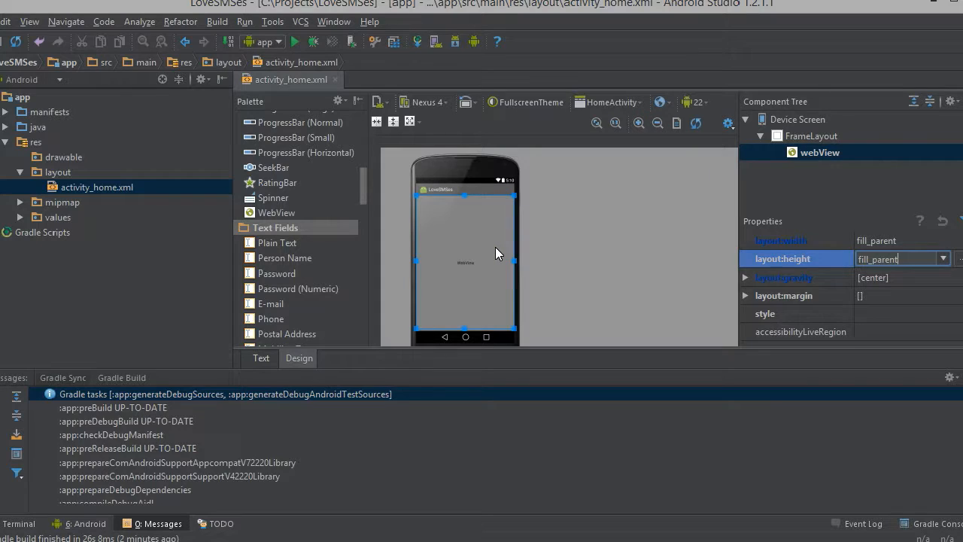
mouse_move(501, 264)
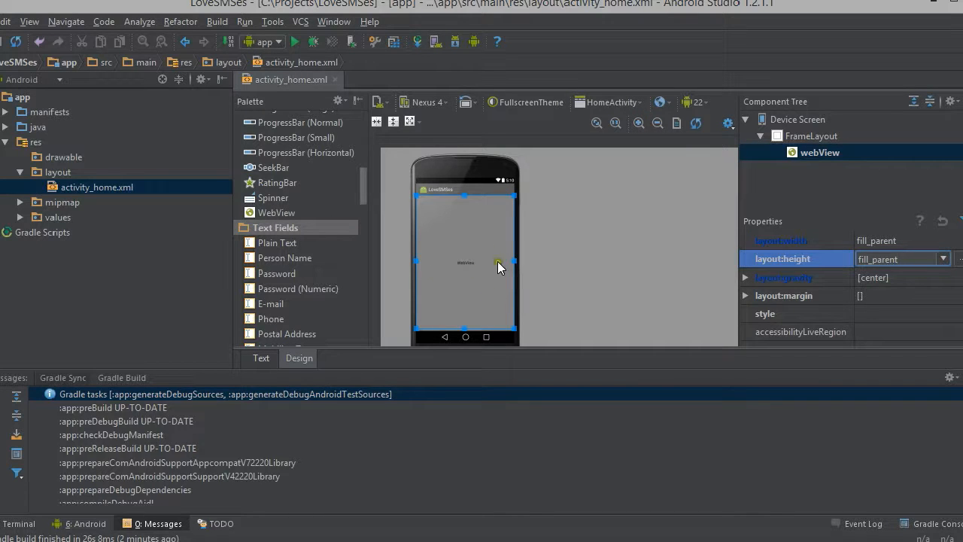
mouse_move(523, 262)
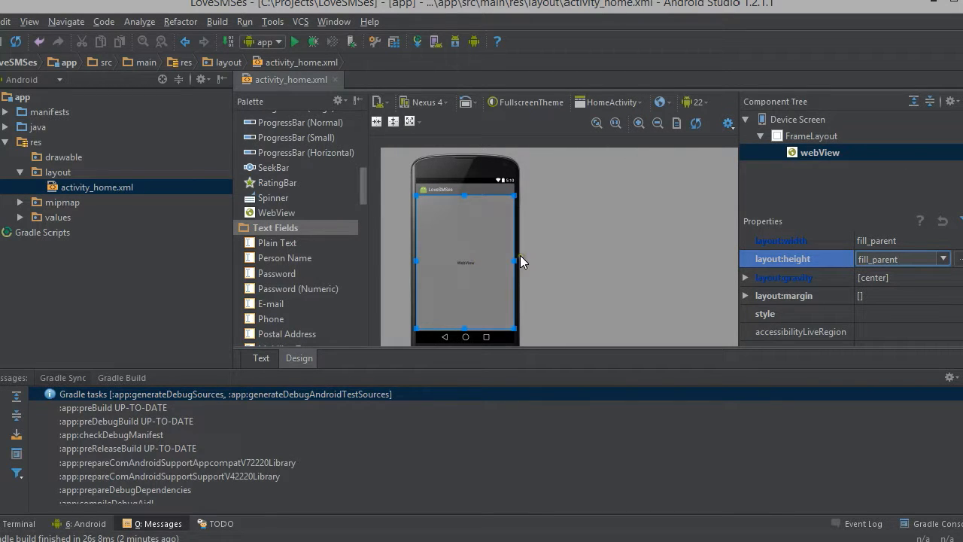
mouse_move(455, 277)
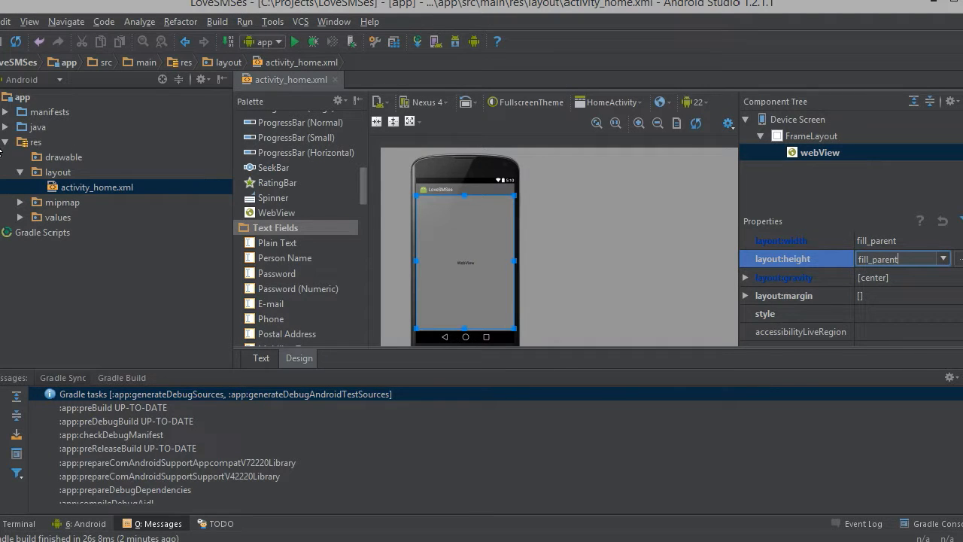
click(19, 126)
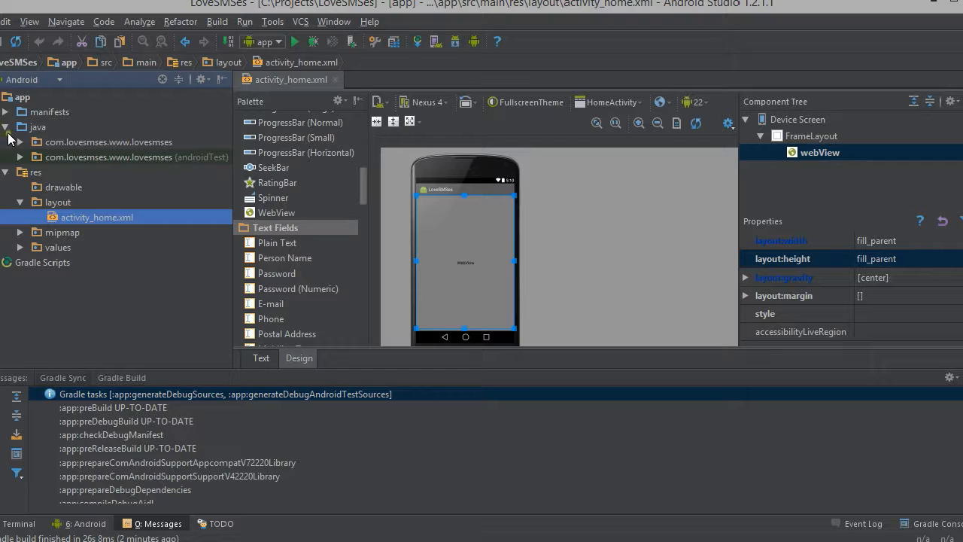
mouse_move(22, 149)
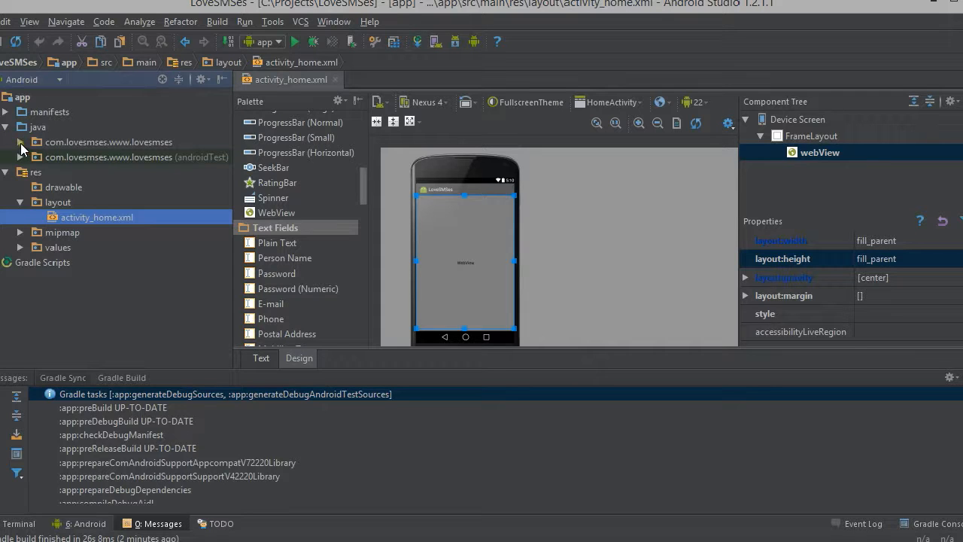
click(21, 142)
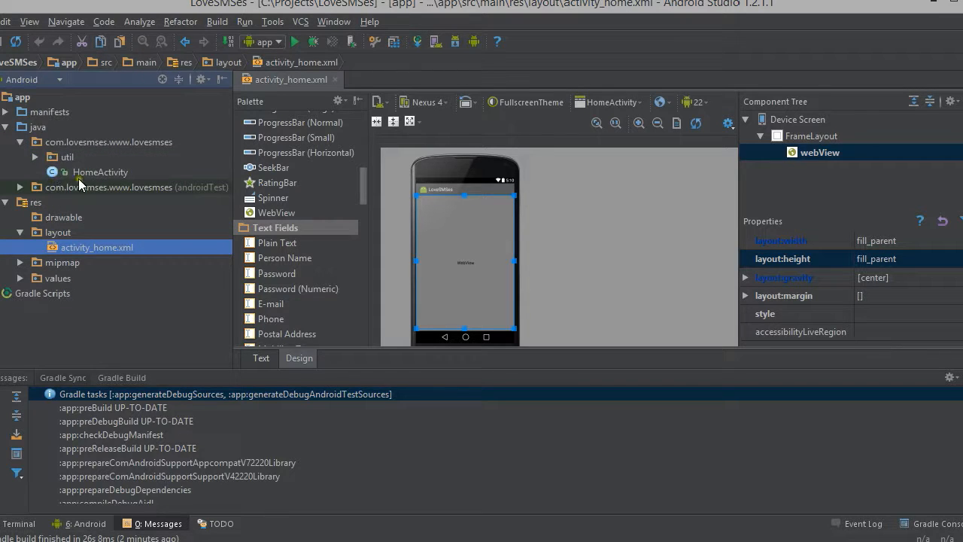
click(100, 172)
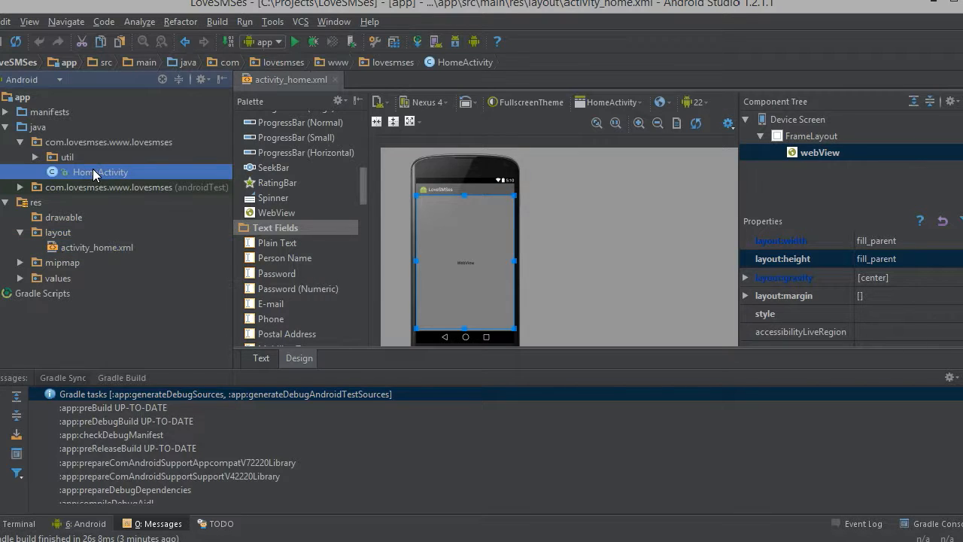
double_click(100, 171)
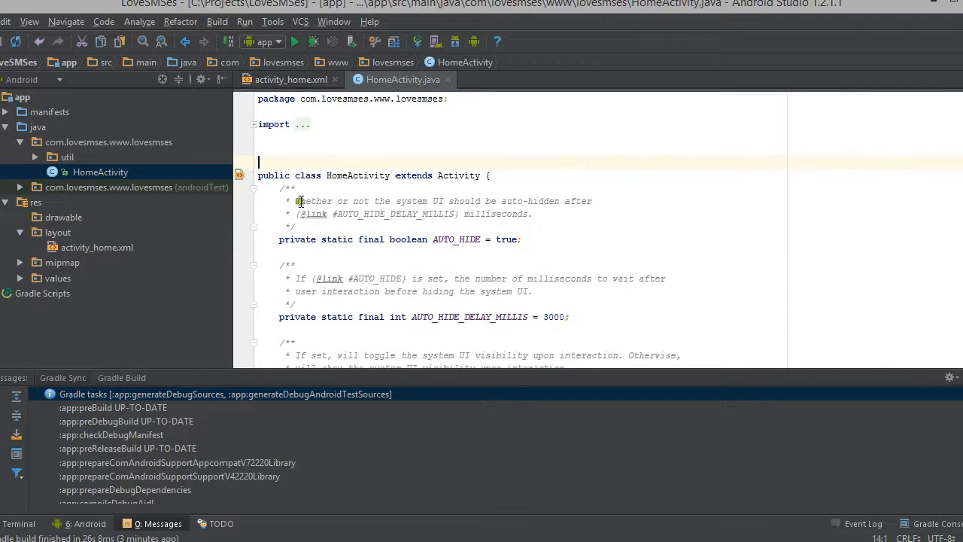
- Replace the template class body with a private WebView webView field
scroll(down, 3)
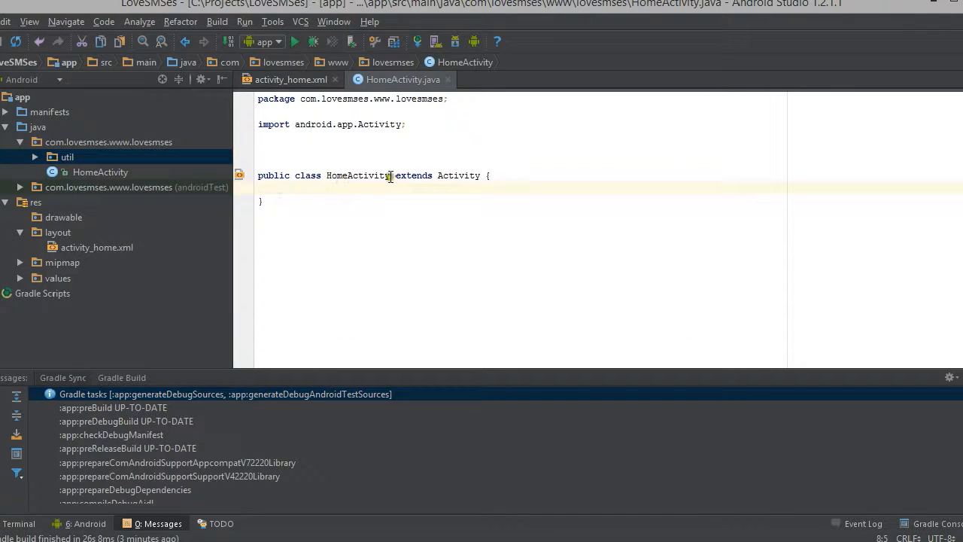
mouse_move(393, 184)
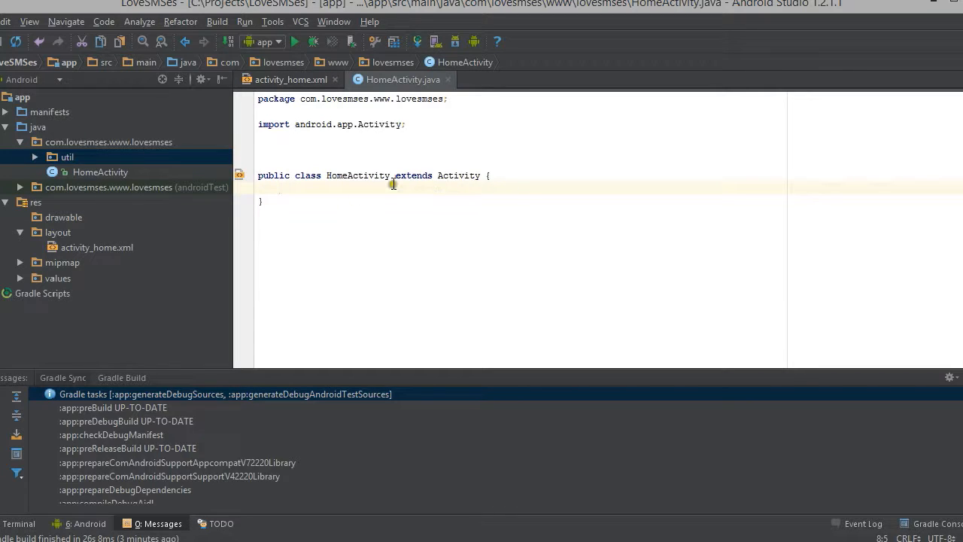
mouse_move(398, 181)
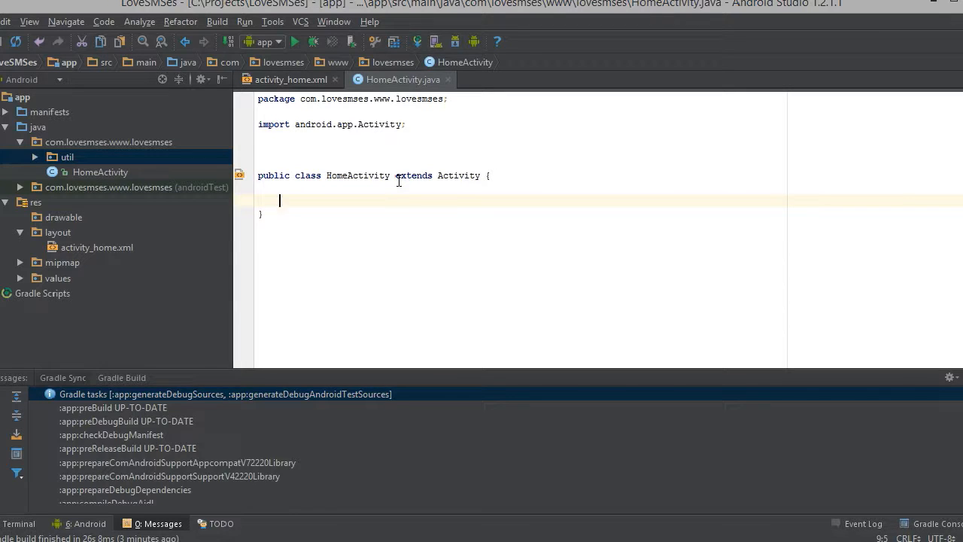
text(private)
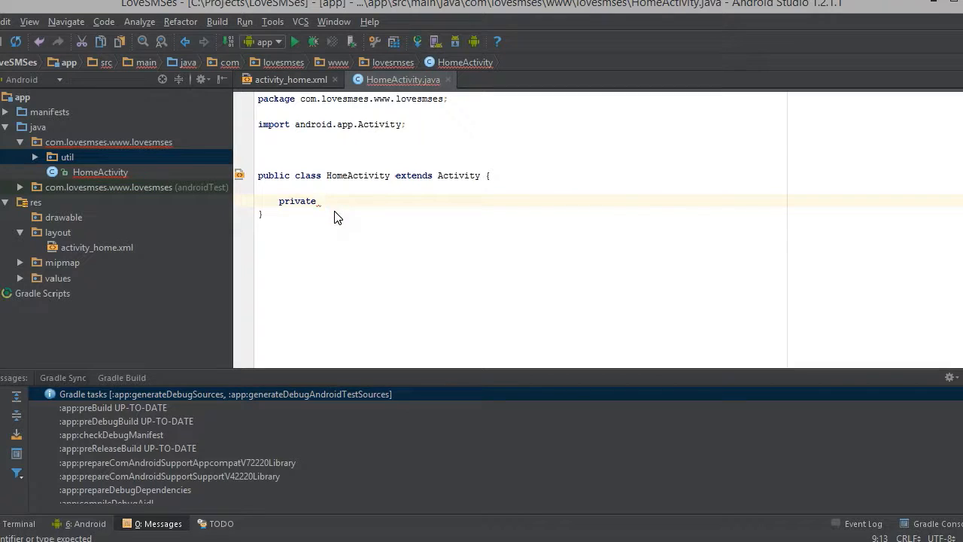
text(WebView)
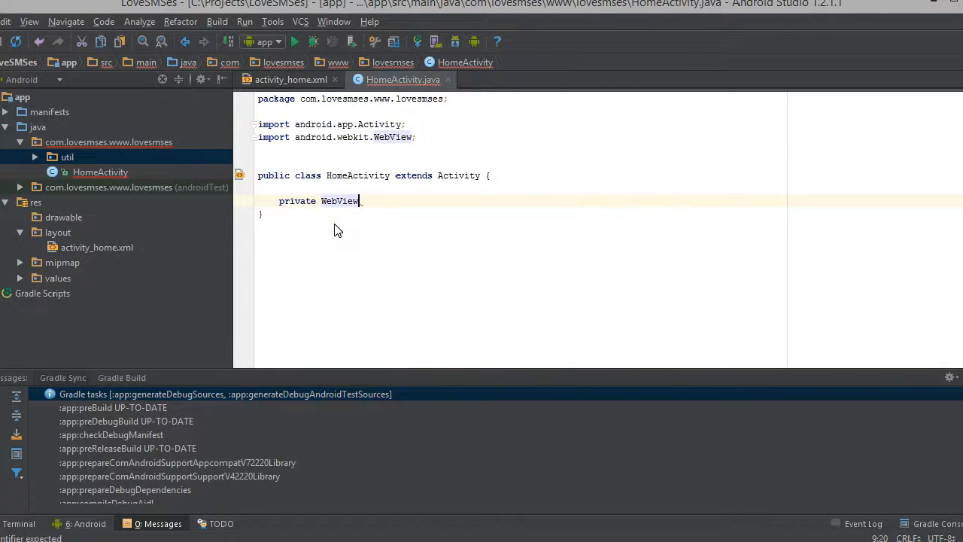
text(webView;)
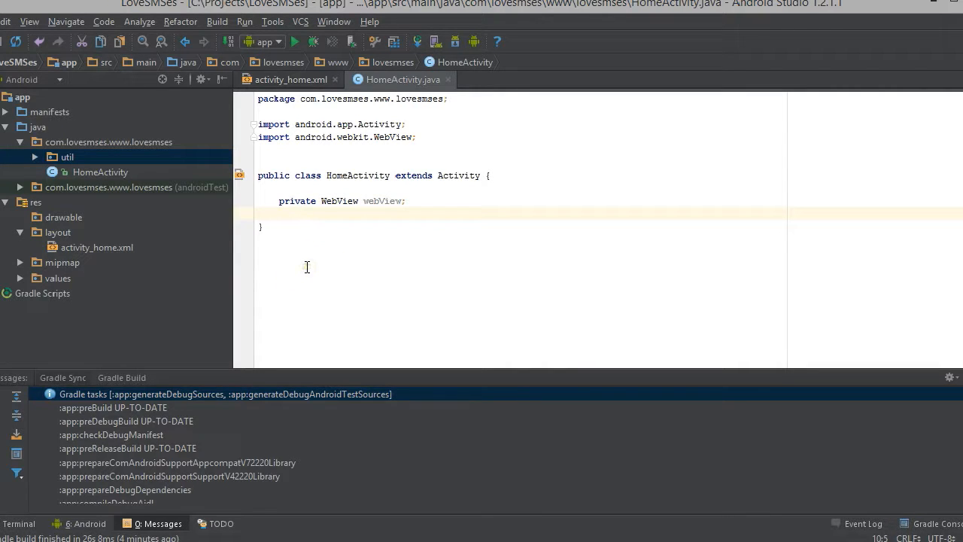
text(@Override)
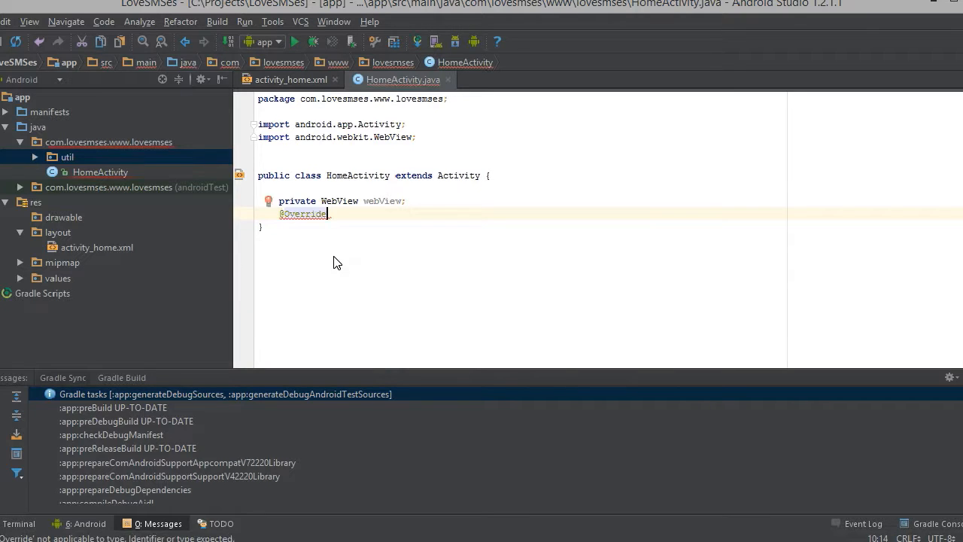
text(protected void onCr)
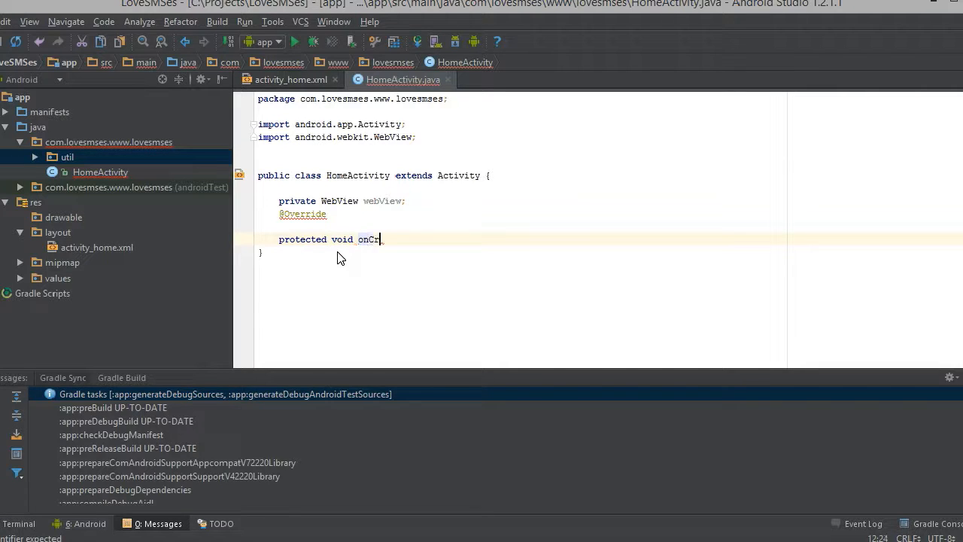
text(eate)
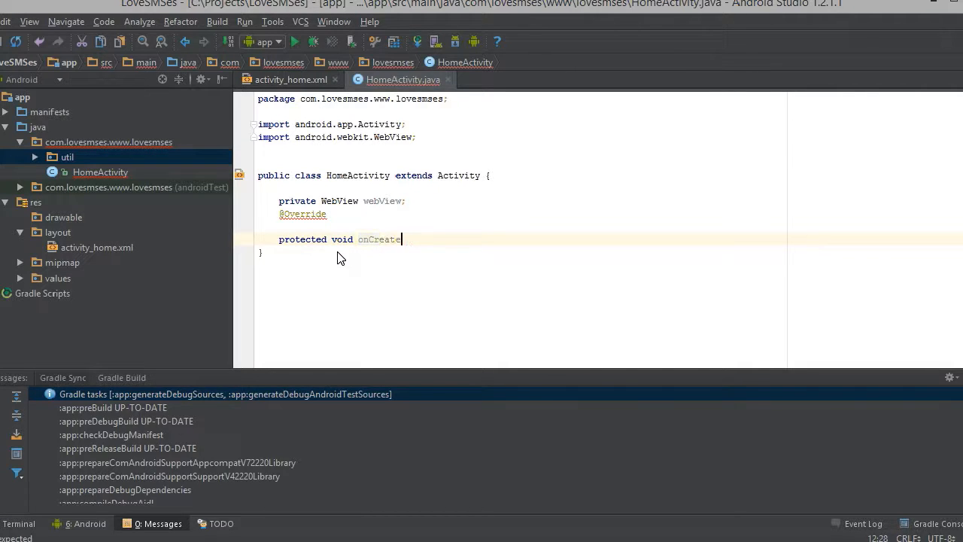
text((Bundle)
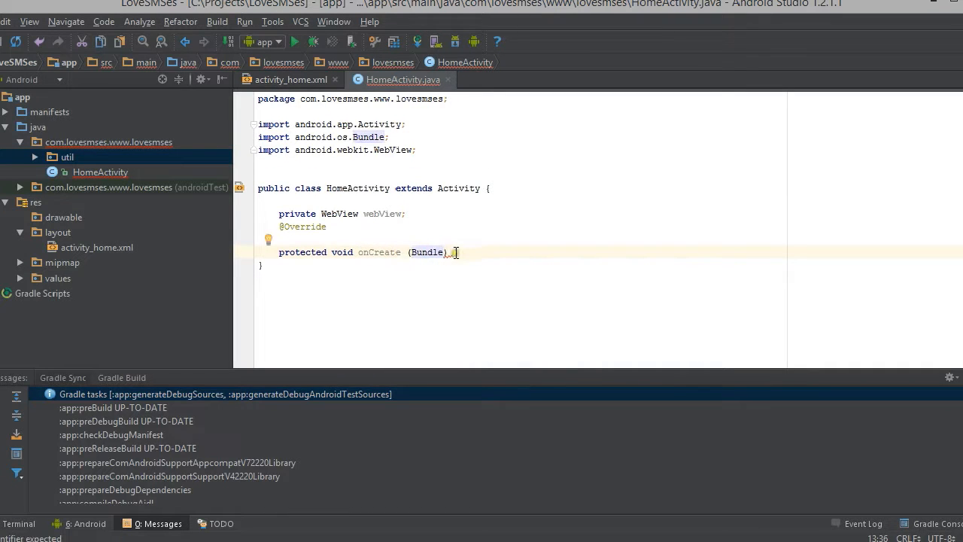
text(savedInst)
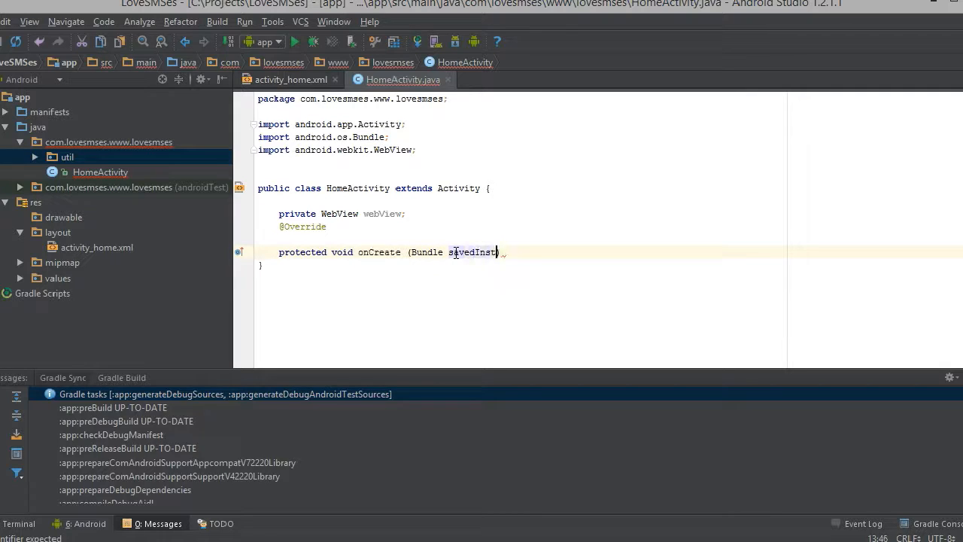
text(anceState)
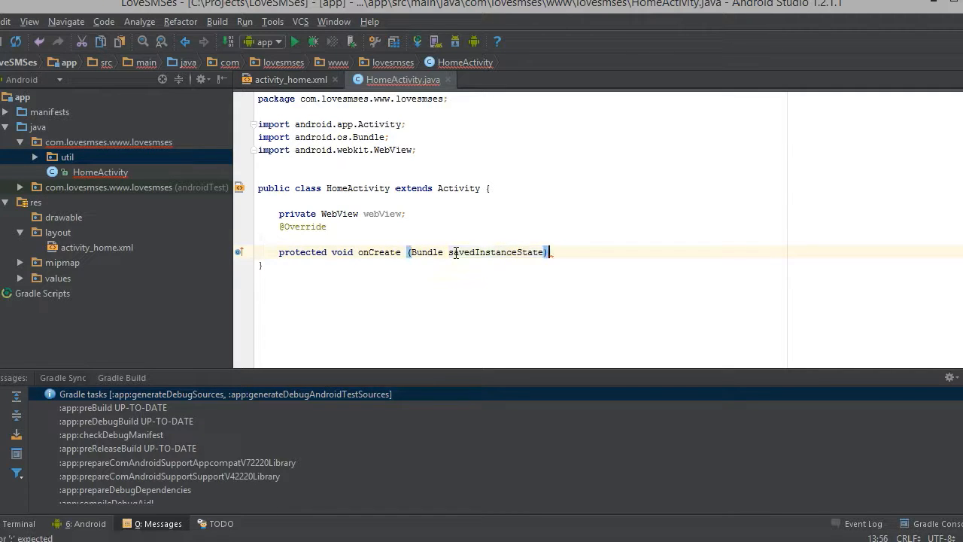
text({)
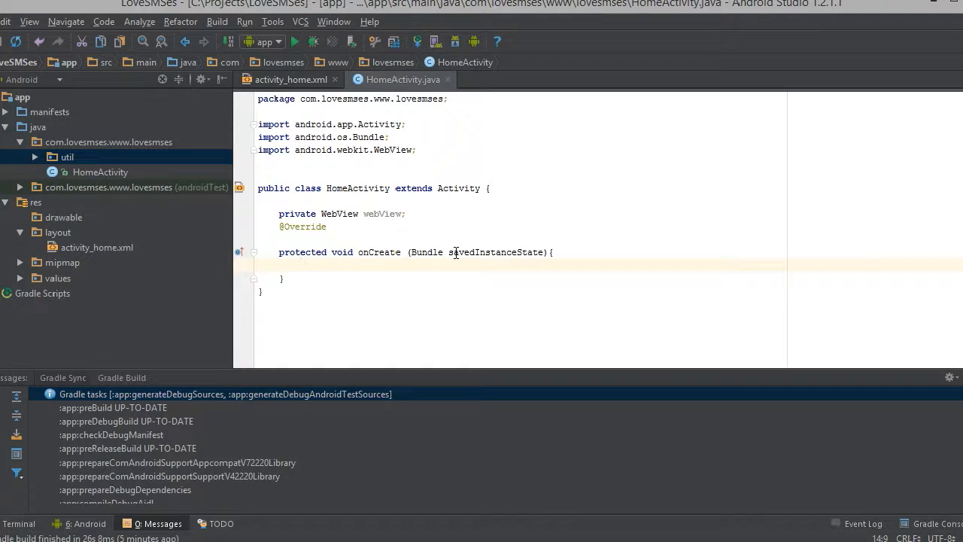
- Call super.onCreate(savedInstanceState) at the start of onCreate
text(super.)
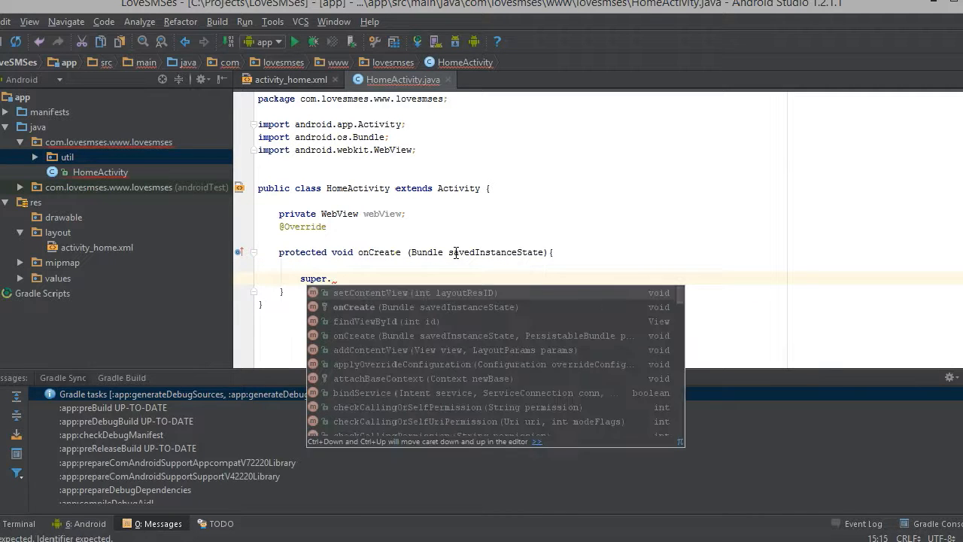
text(on)
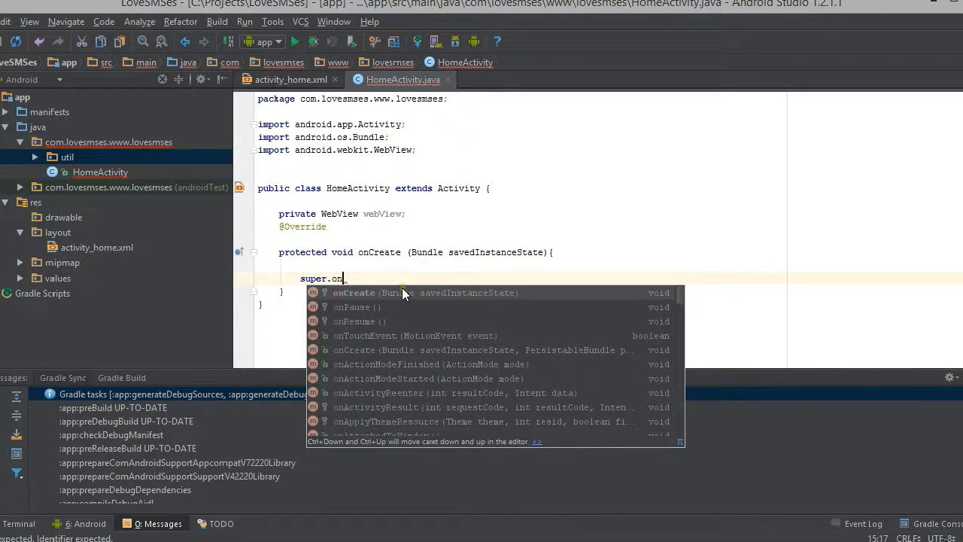
click(354, 292)
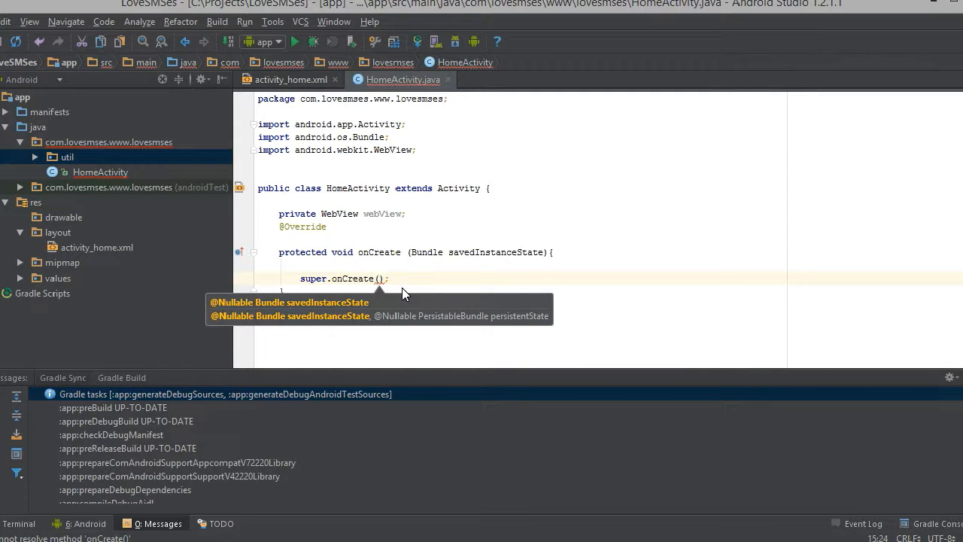
text(savedInstanceState)
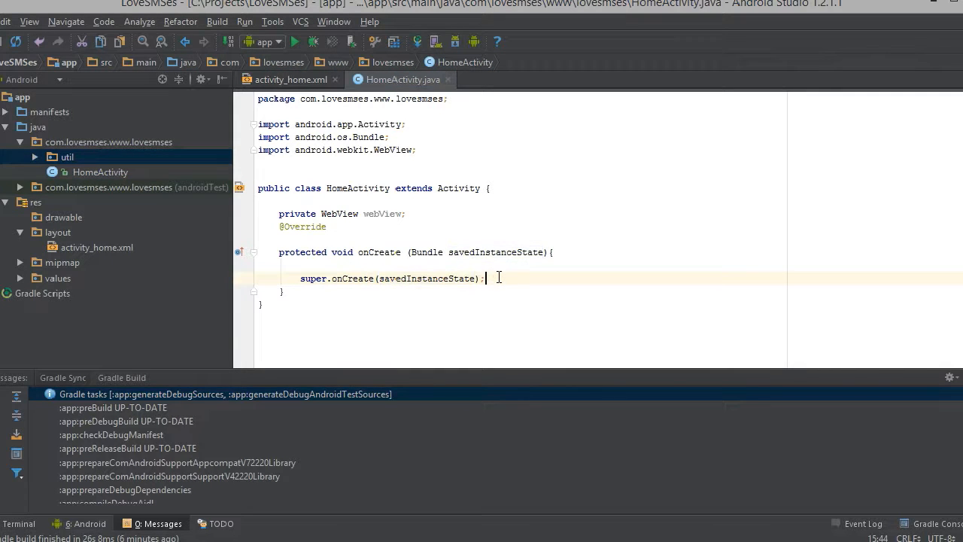
- Add setContentView(R.layout.activity_home) and begin the webView line
text(set)
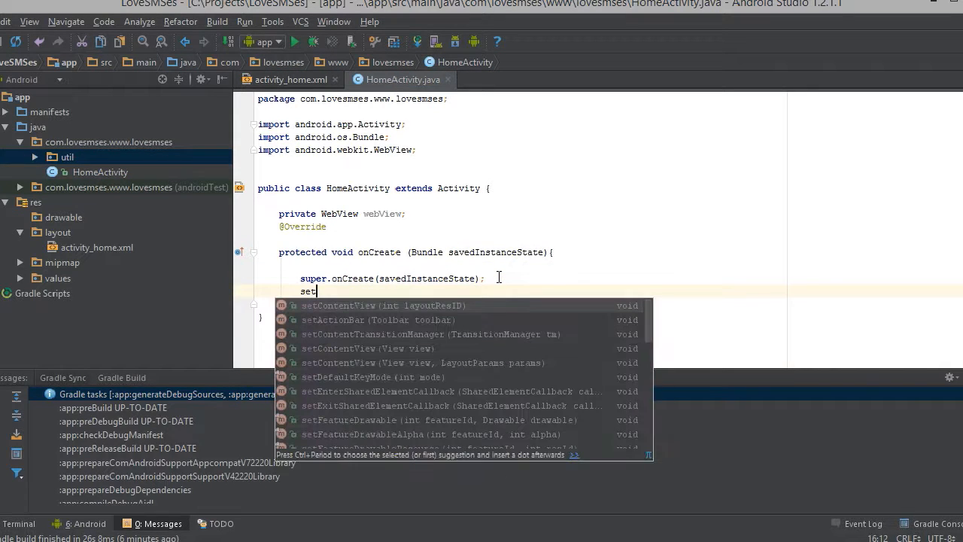
click(338, 306)
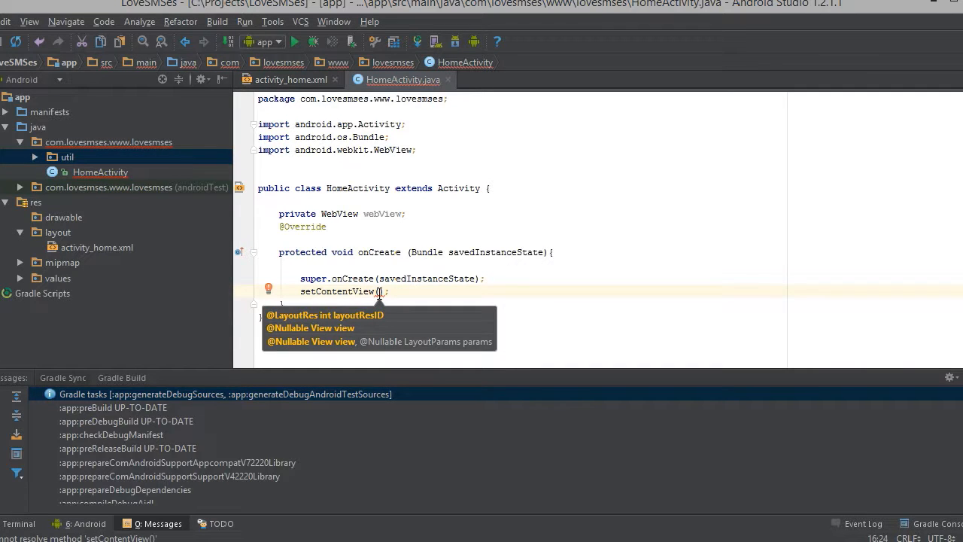
text(R.layout.)
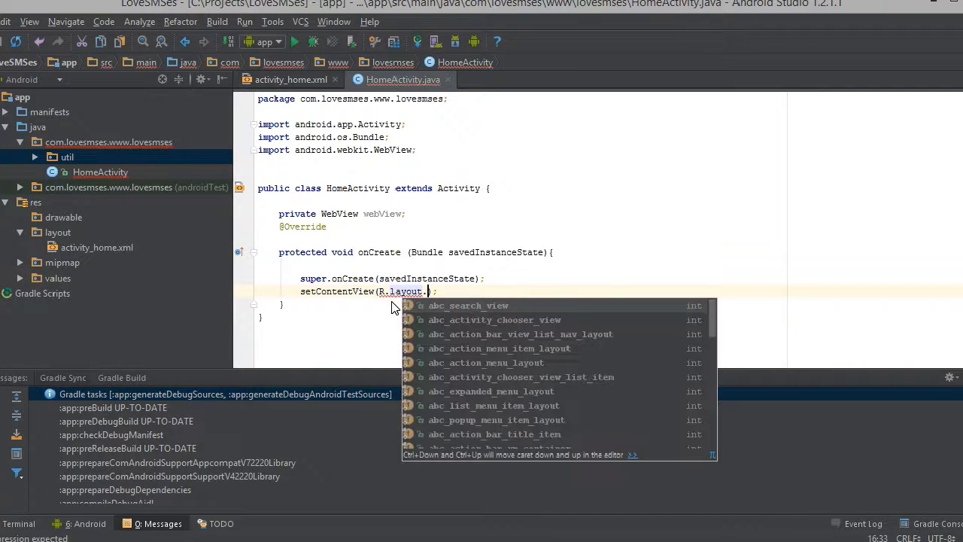
text(act)
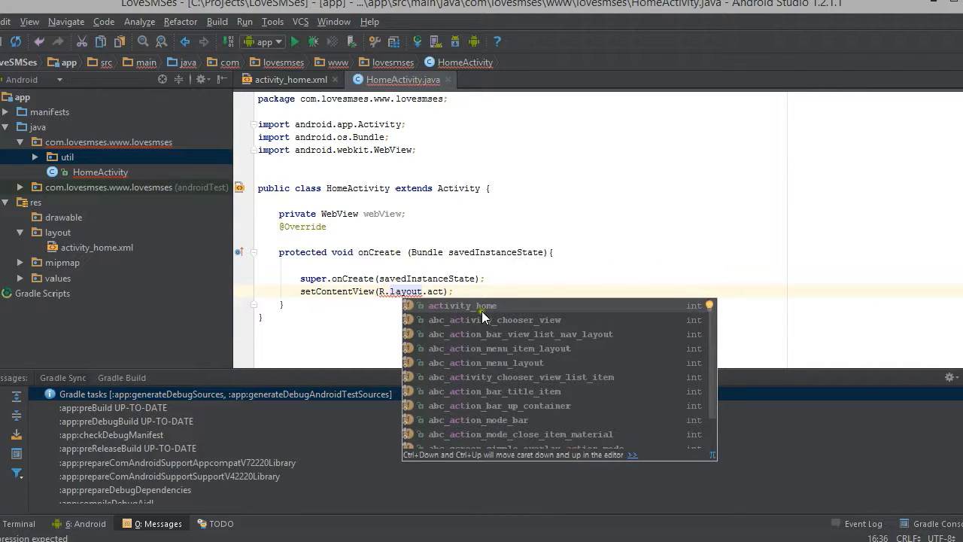
key(Enter)
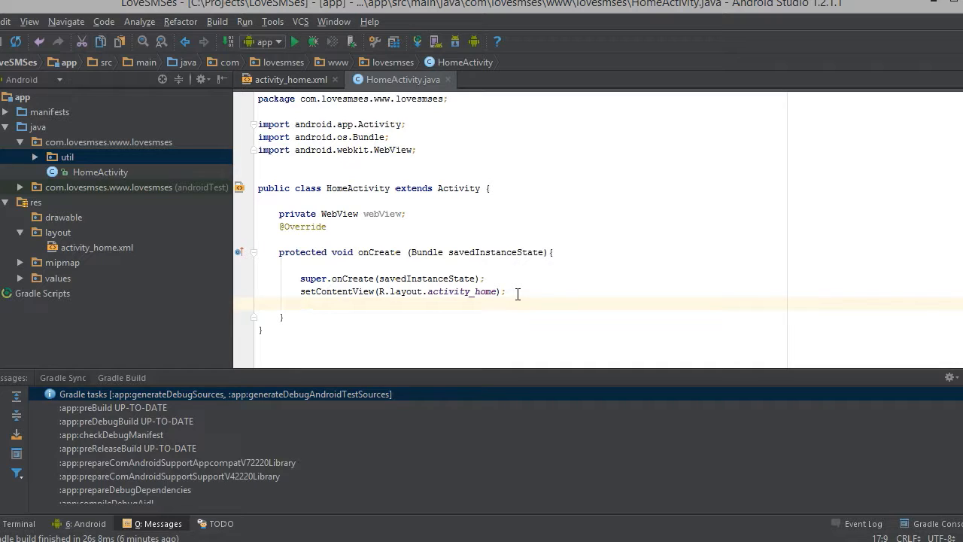
text(WebView)
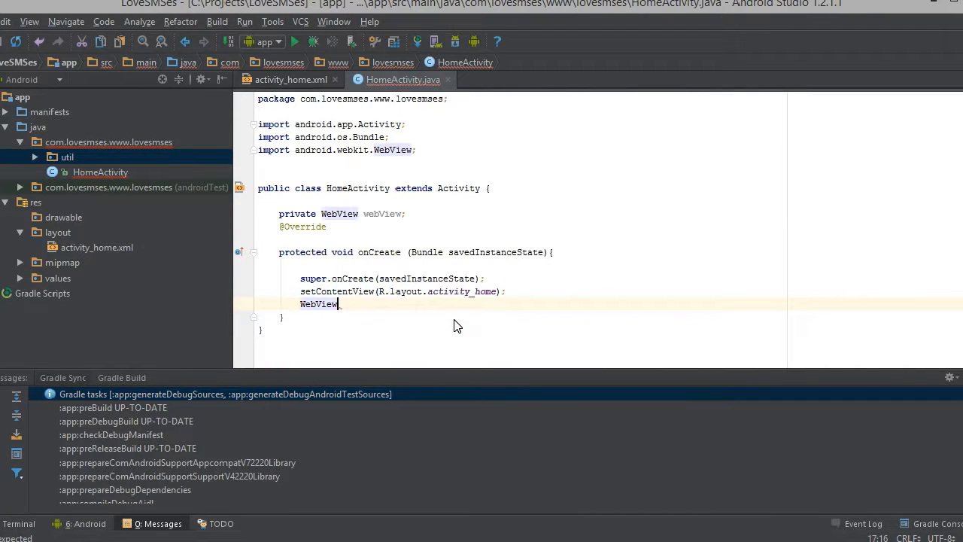
- Assign webView = (WebView) findViewById(R.id.webView), correcting the variable name's capitalisation
key(BackSpace)
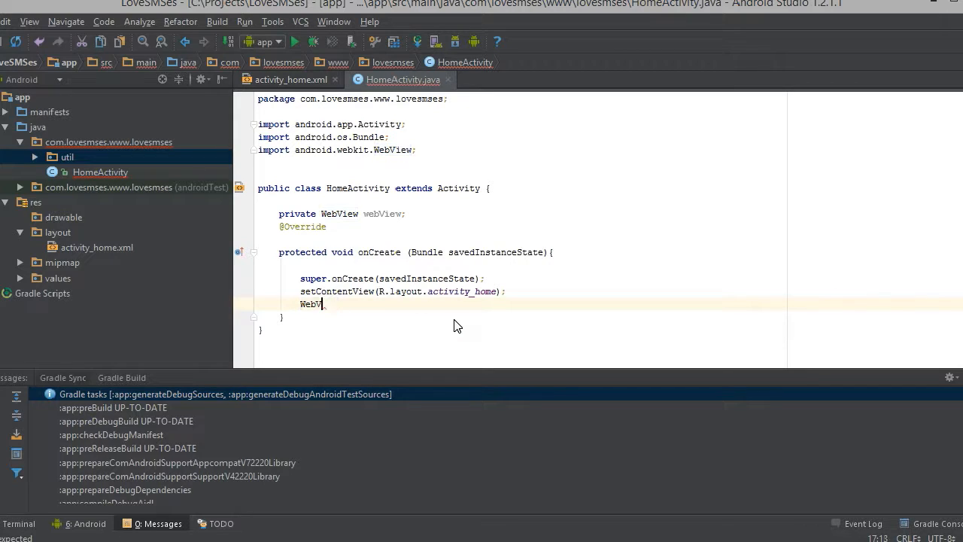
text(iew)
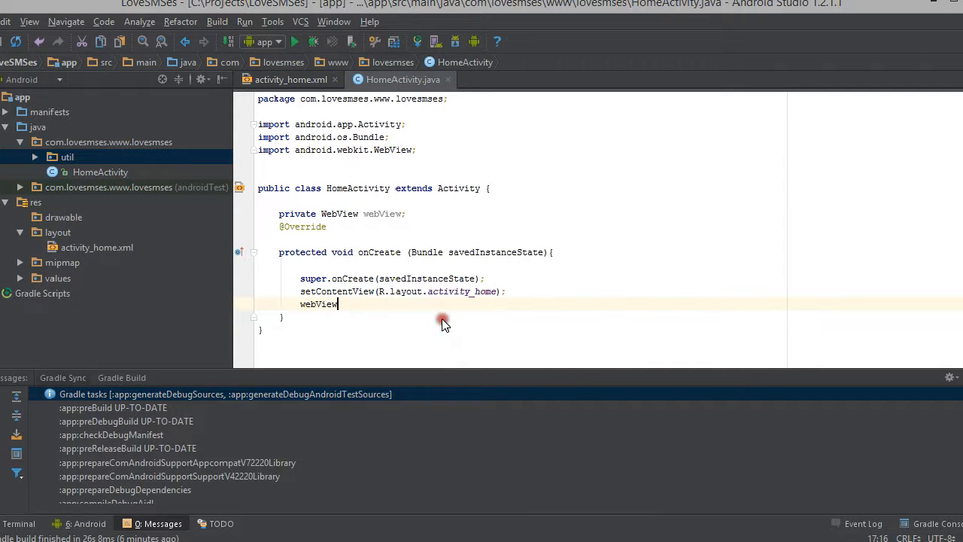
text(=)
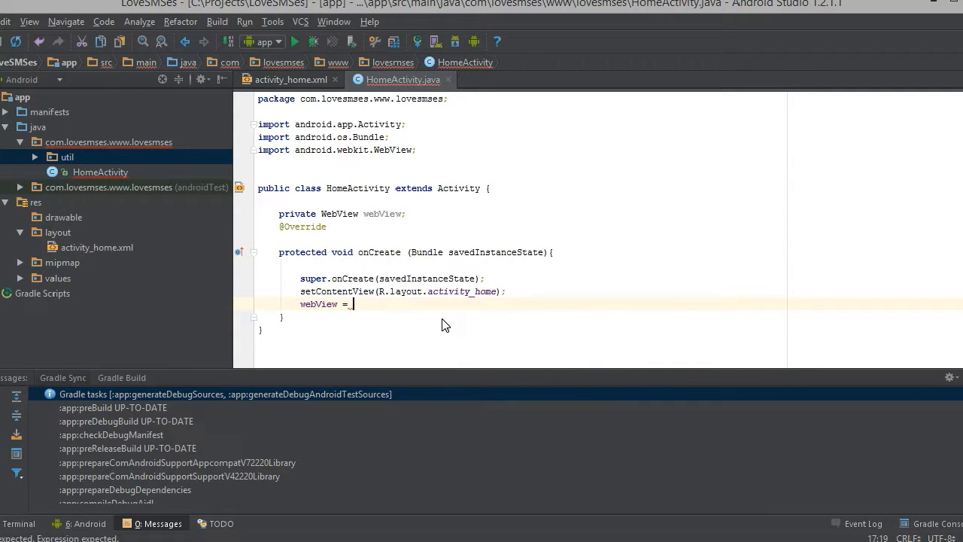
text((WebView)
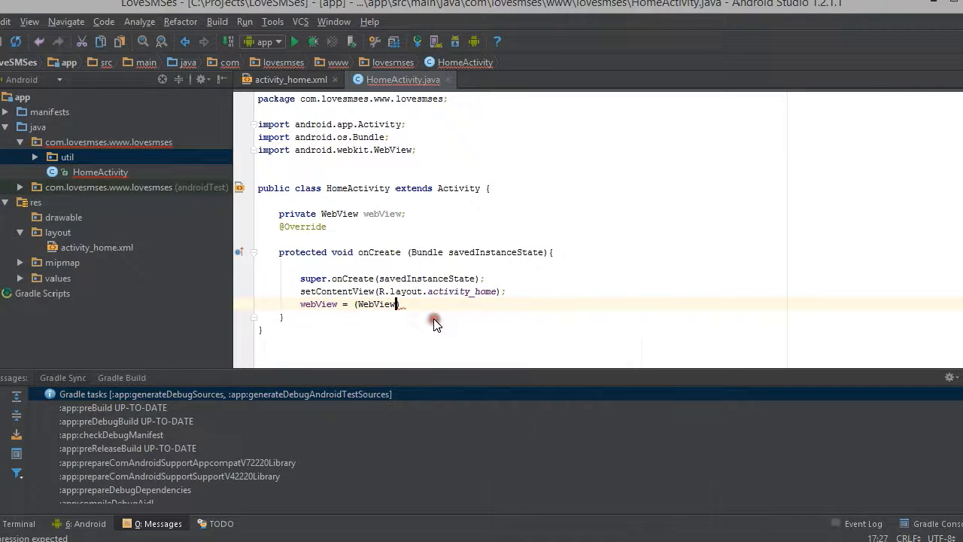
text(findViewById()
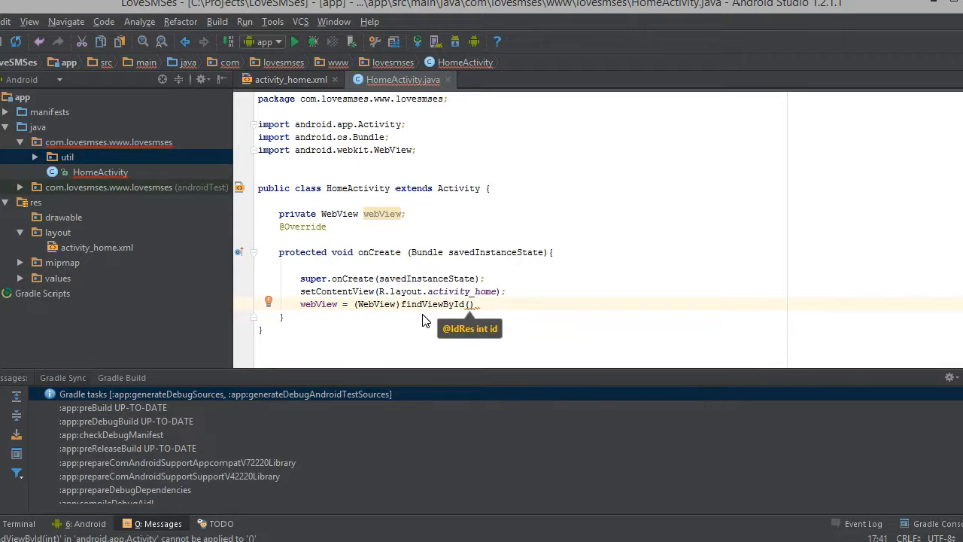
text(R.)
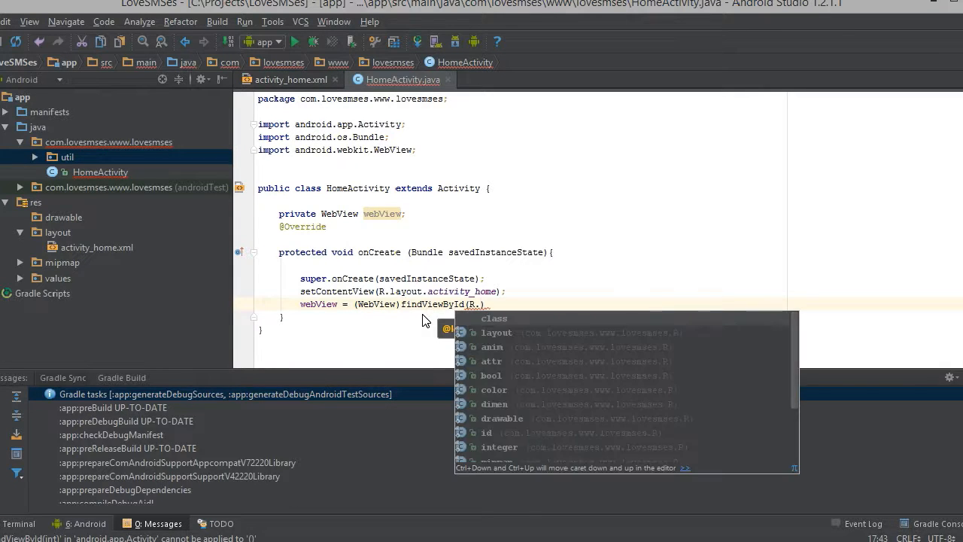
text(id.)
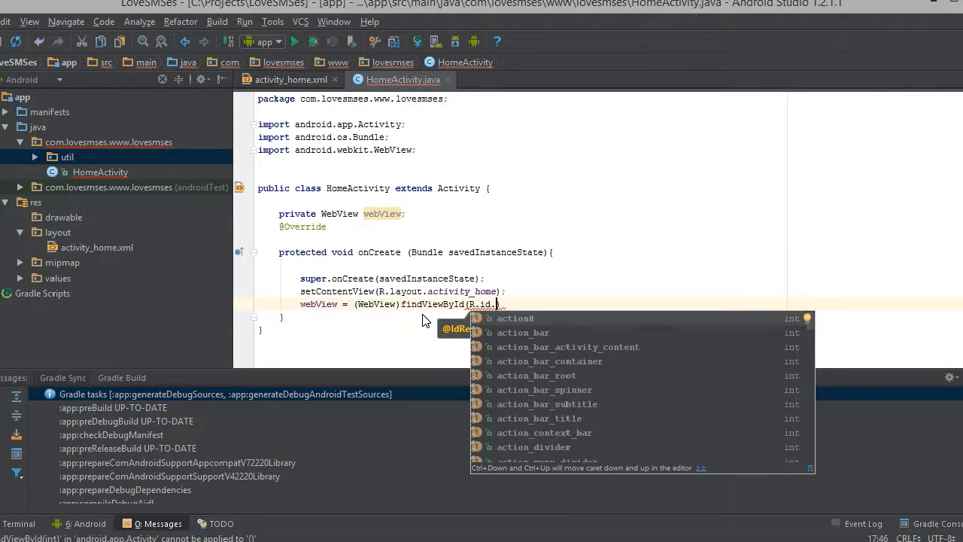
text(webView)
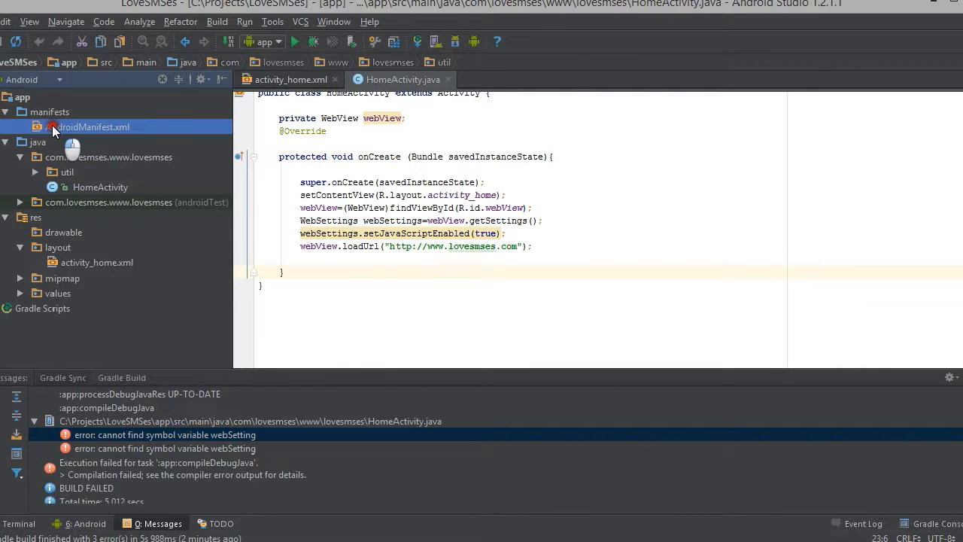
- Add the android.permission.INTERNET uses-permission to AndroidManifest.xml above <application>
double_click(93, 126)
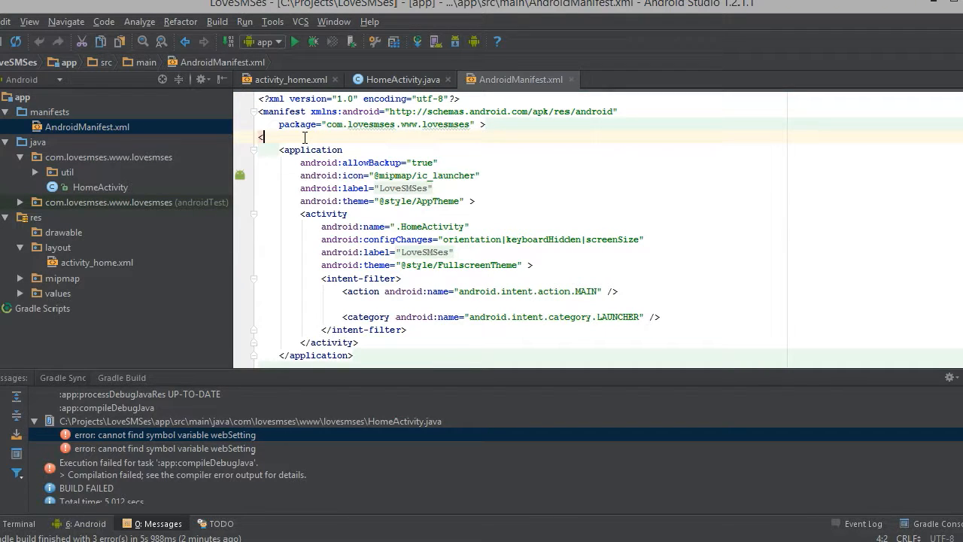
text(use)
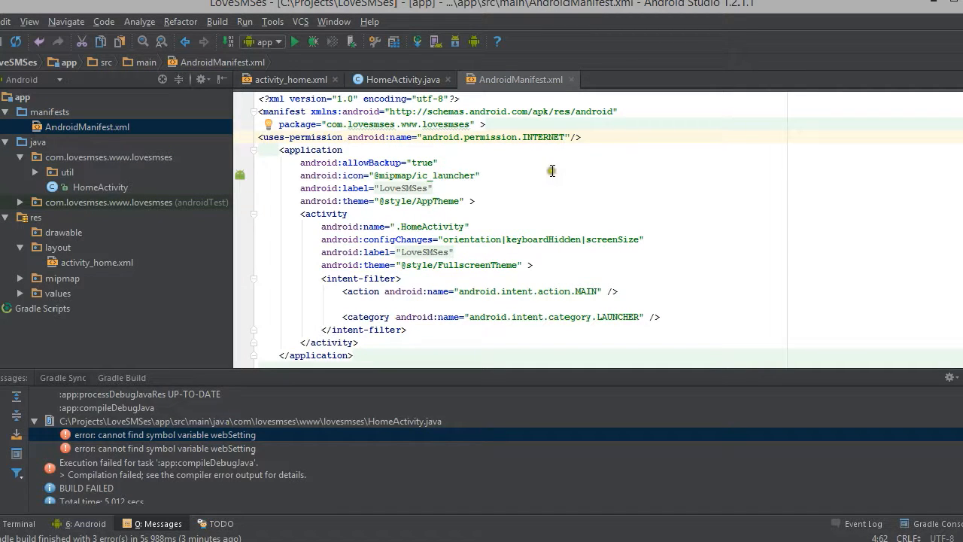
mouse_move(508, 176)
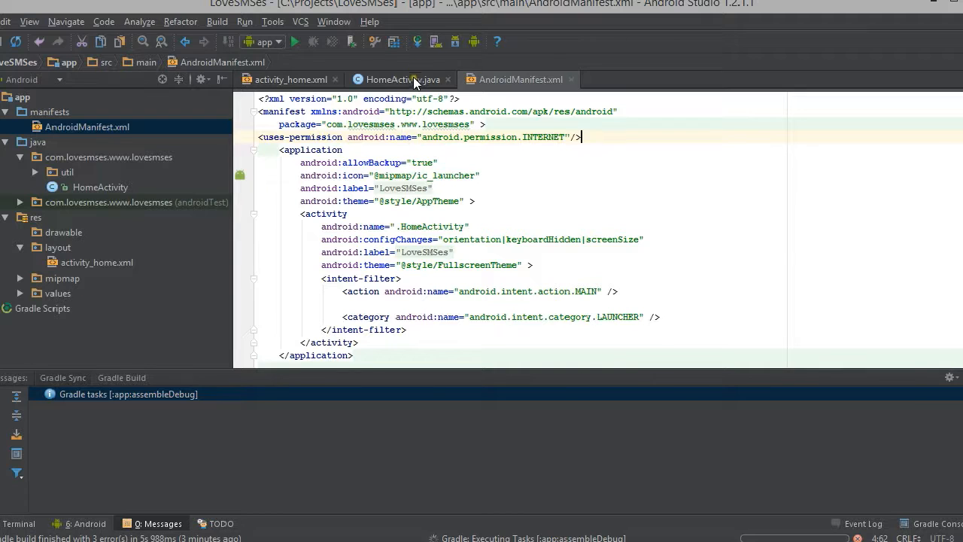
- Return to HomeActivity.java and launch the Galaxy_Y emulator from the AVD Manager
click(401, 79)
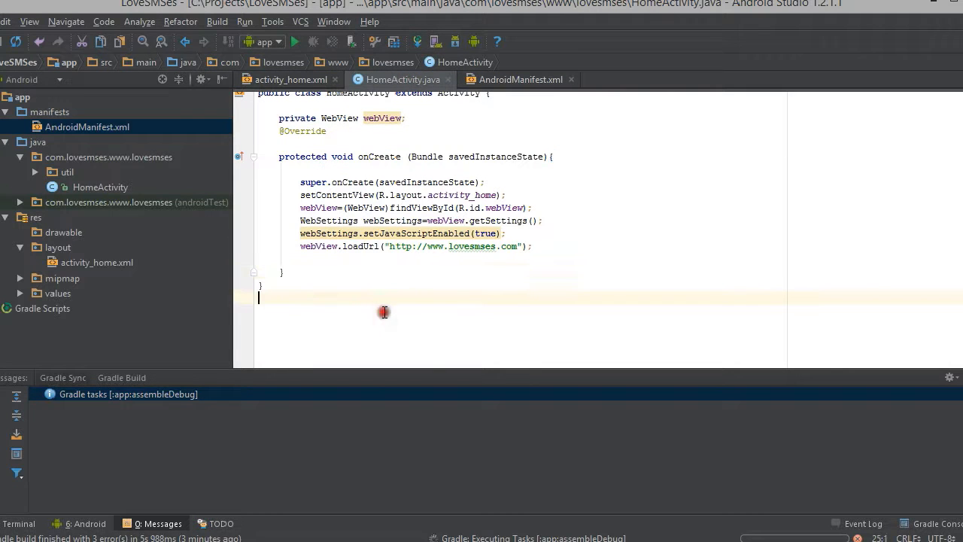
click(453, 41)
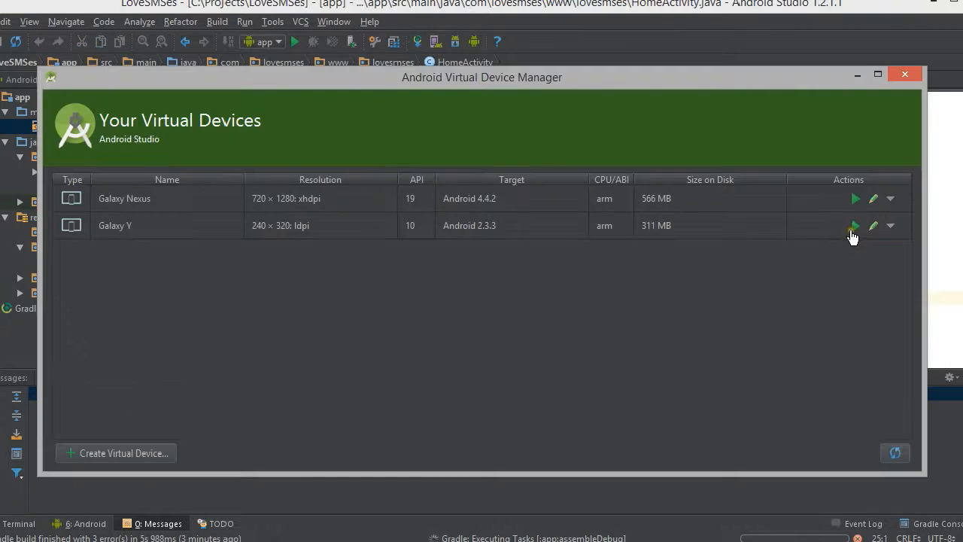
click(854, 224)
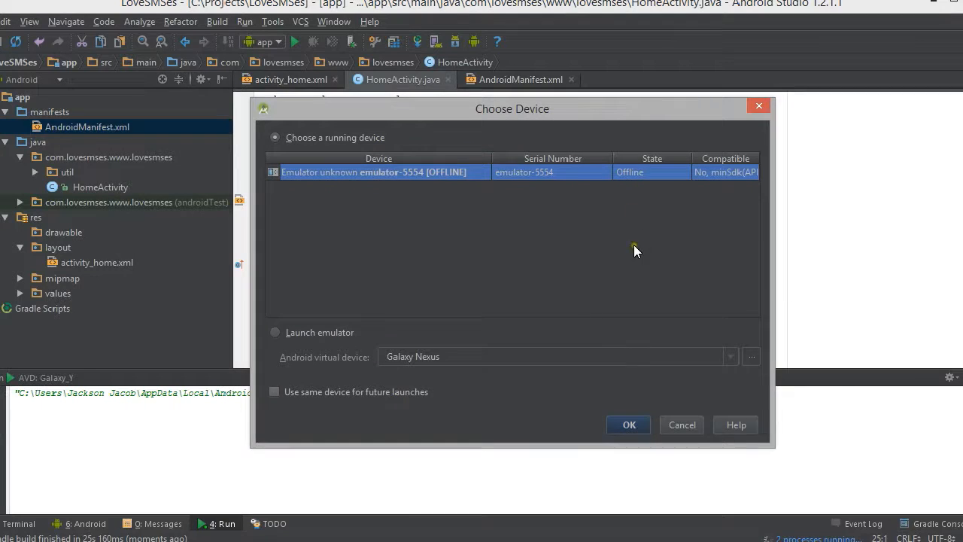
click(628, 424)
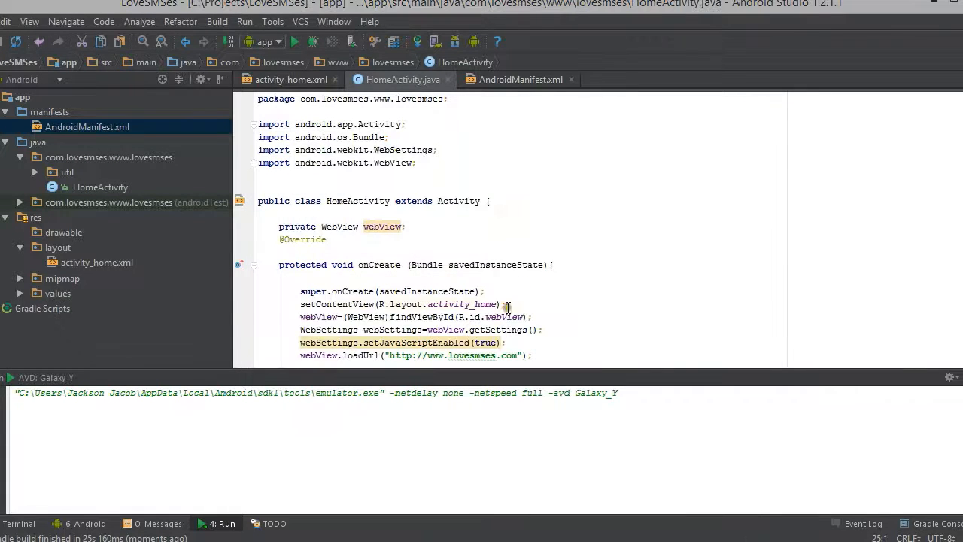
- Scroll through the HomeActivity.java code while the Galaxy_Y emulator boots to its lock screen
click(489, 201)
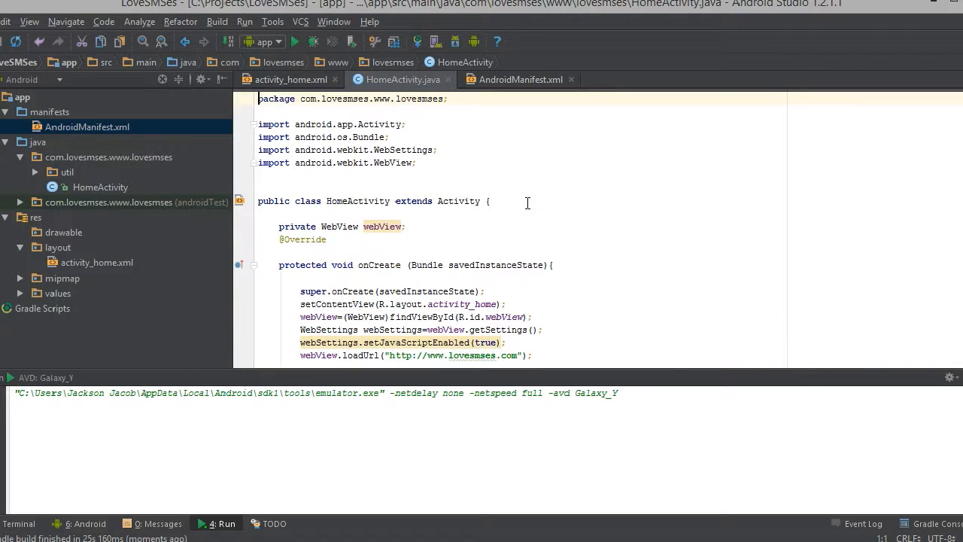
scroll(down, 3)
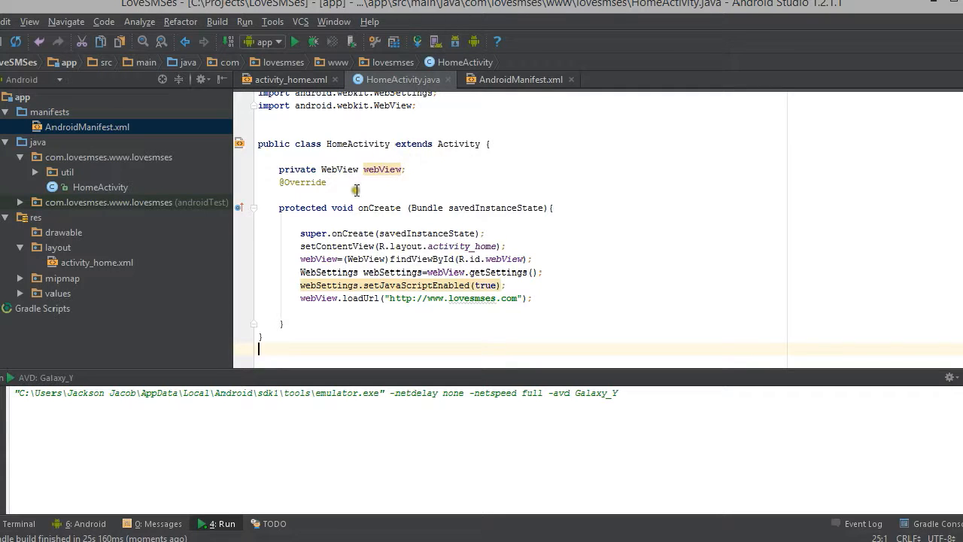
mouse_move(382, 168)
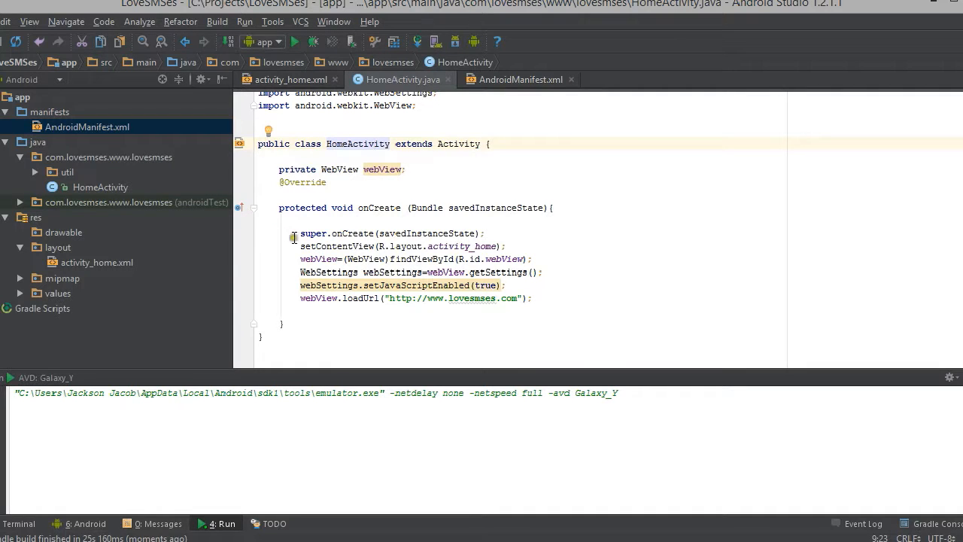
mouse_move(327, 253)
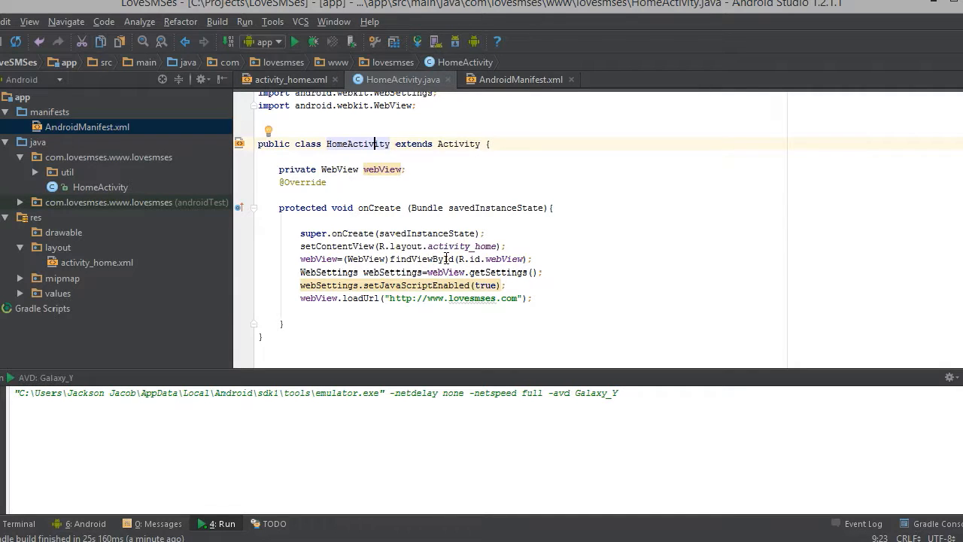
mouse_move(363, 285)
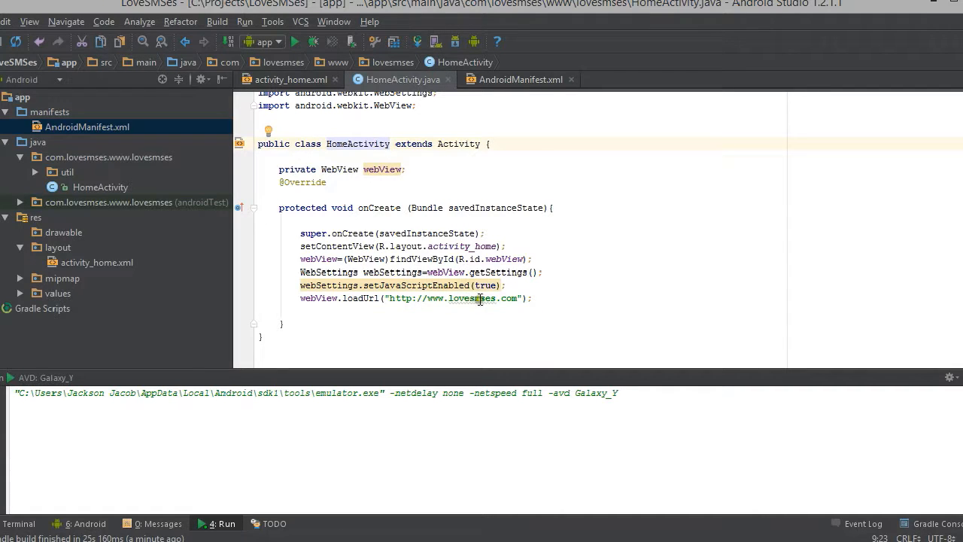
click(518, 298)
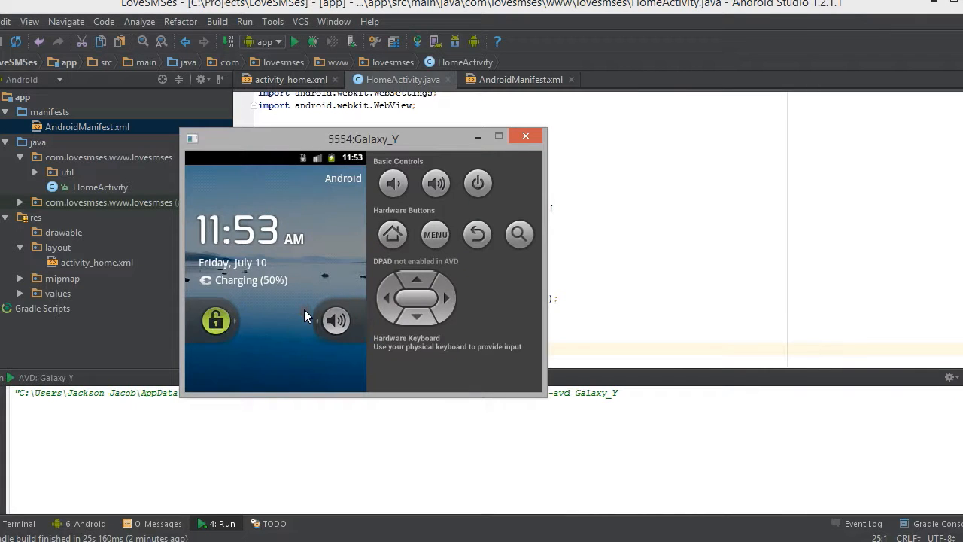
- Drag the lock icon to unlock Galaxy_Y, revealing the app loading lovesmses.com
drag(216, 320, 316, 321)
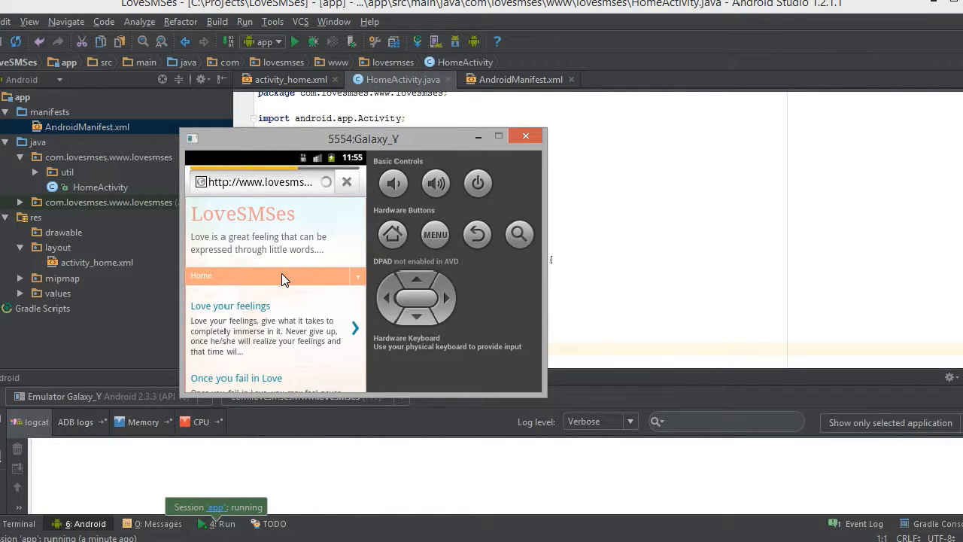
mouse_move(264, 271)
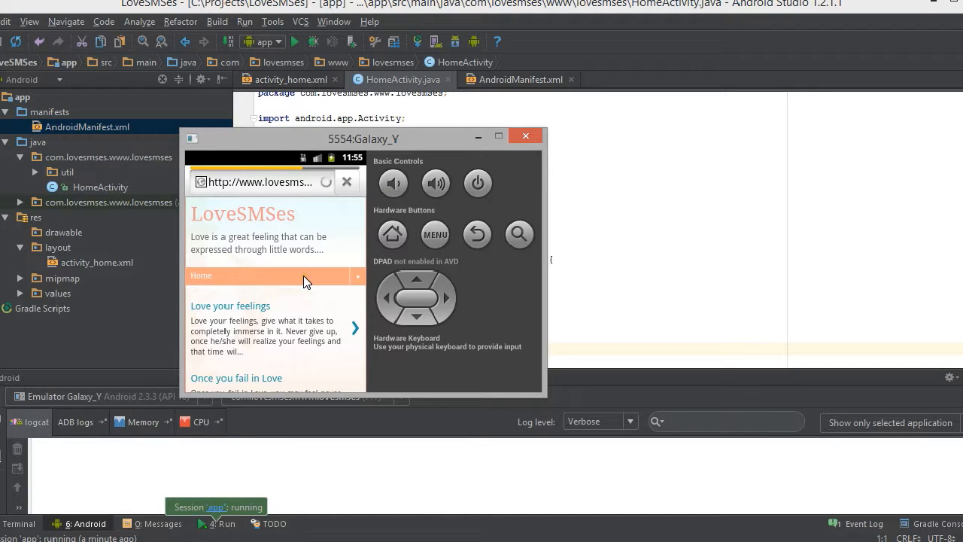
mouse_move(262, 297)
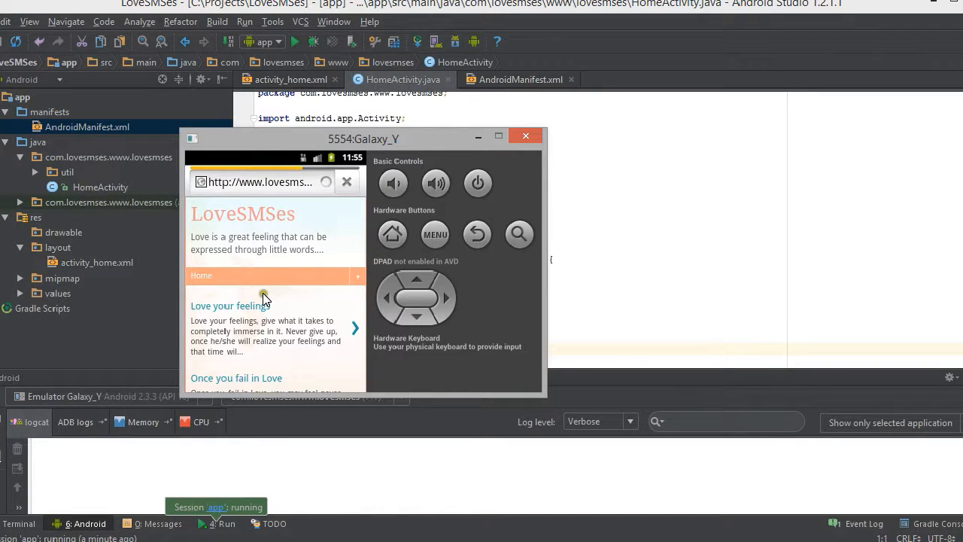